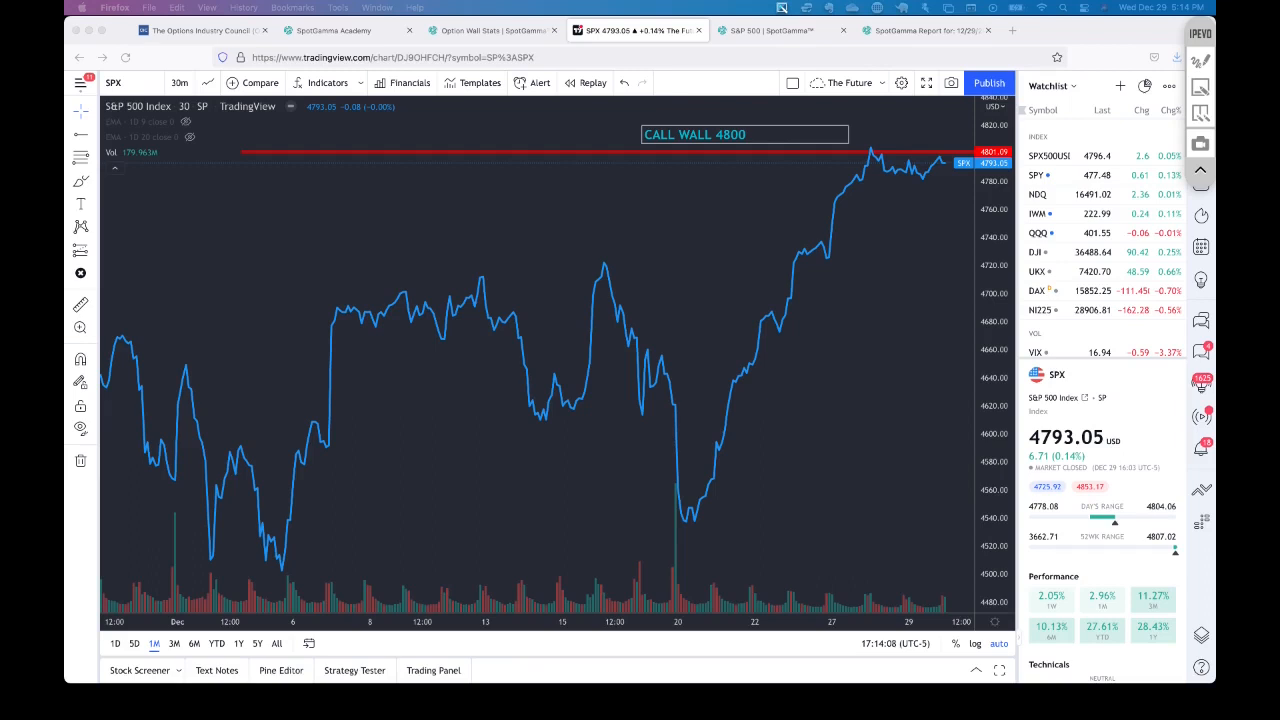
Switch from the TradingView chart to the SpotGamma Report for 12/29/2021 AM.
{"action": "left_click", "coordinate": [915, 30]}
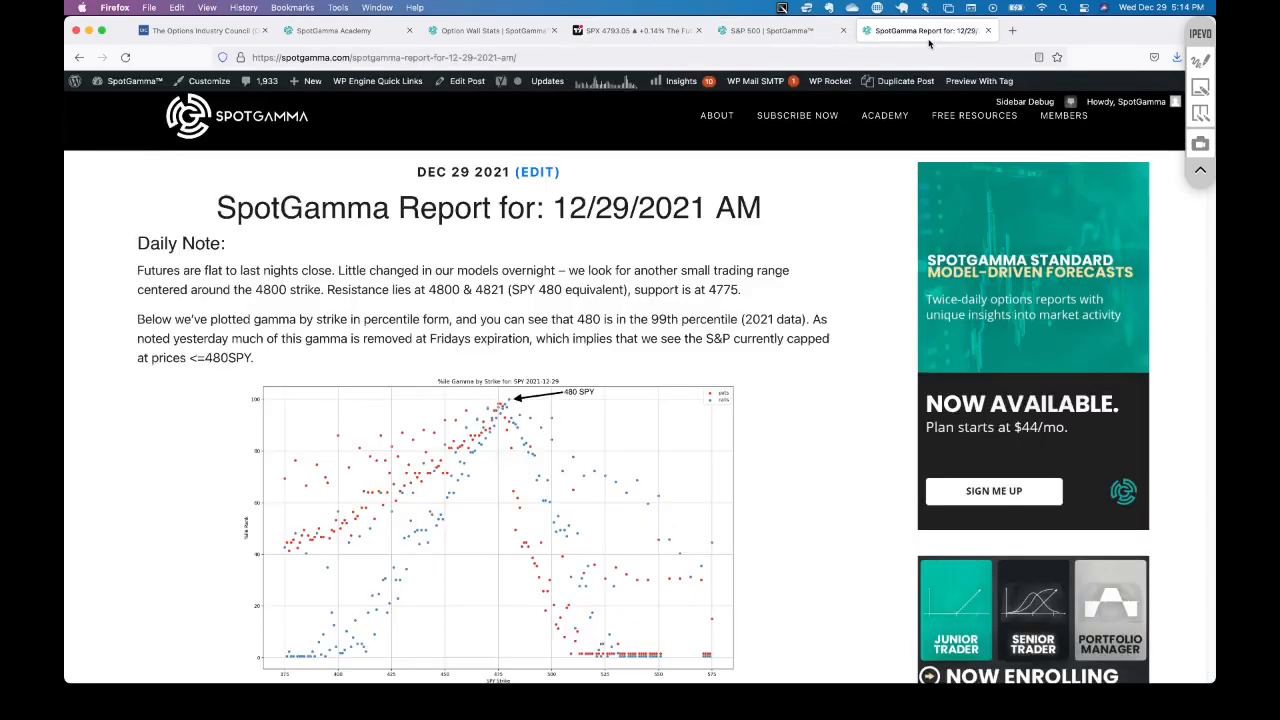
{"action": "mouse_move", "coordinate": [829, 531]}
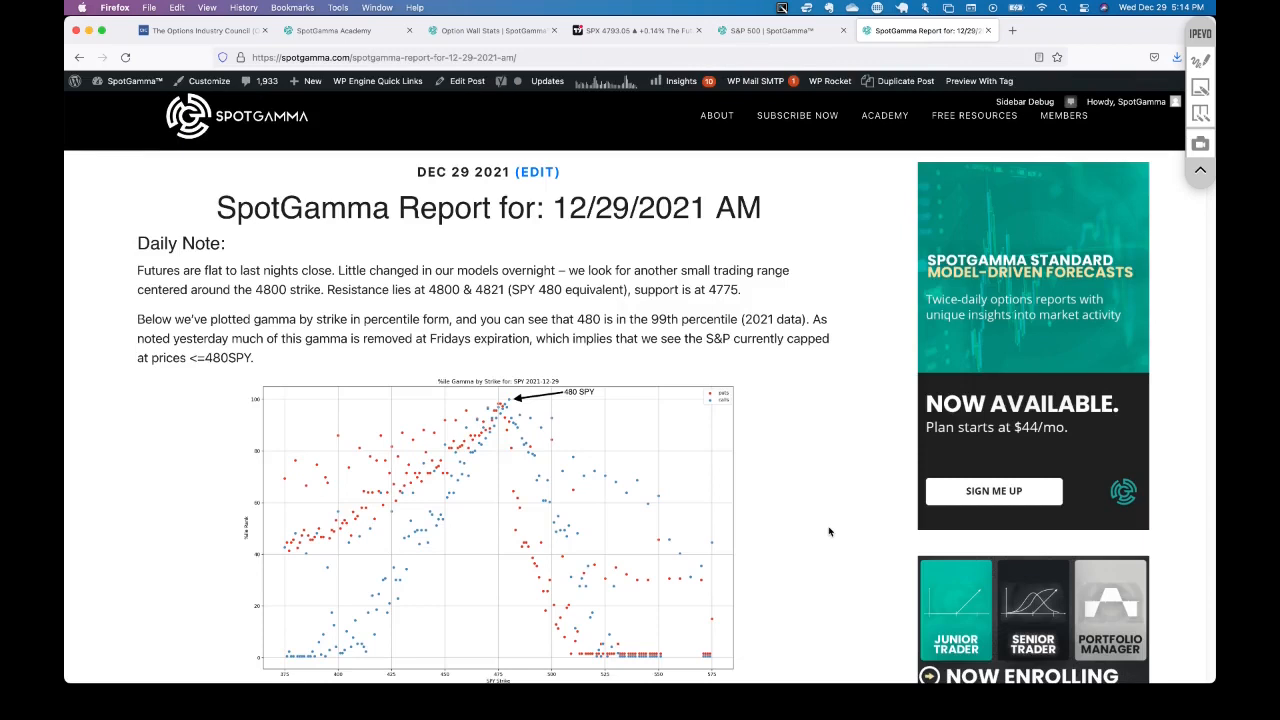
{"action": "mouse_move", "coordinate": [797, 125]}
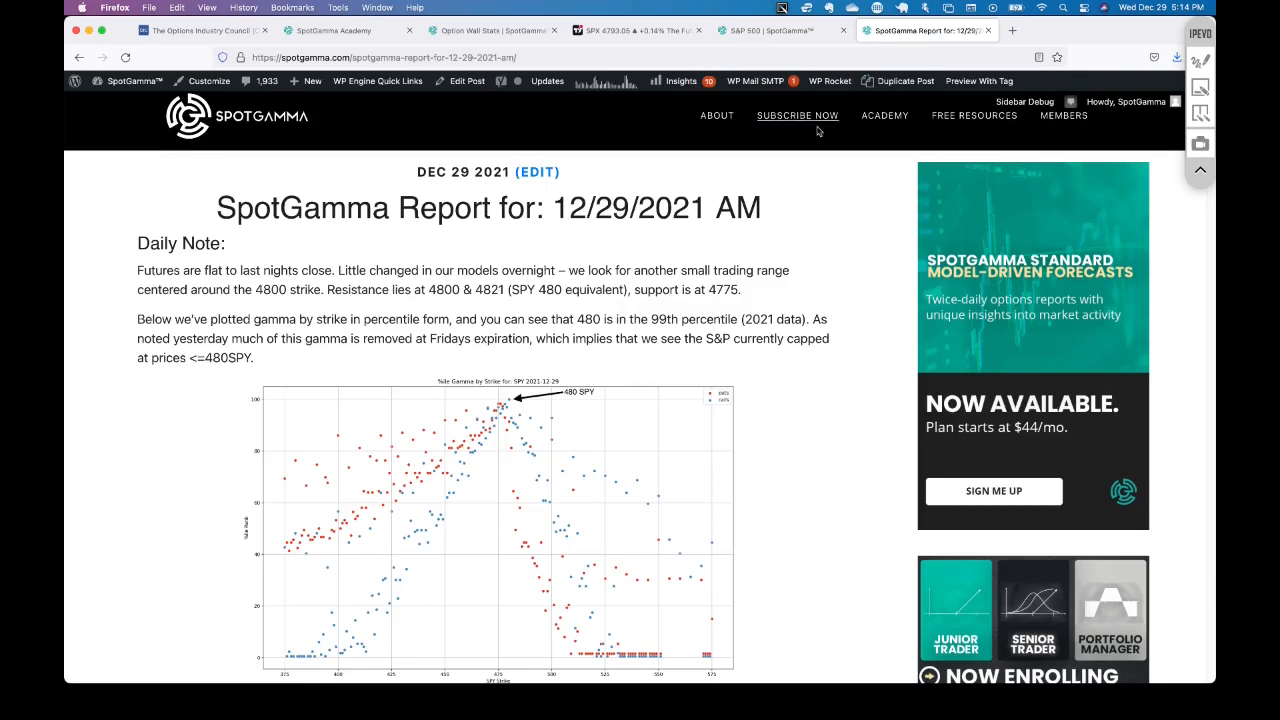
{"action": "mouse_move", "coordinate": [830, 565]}
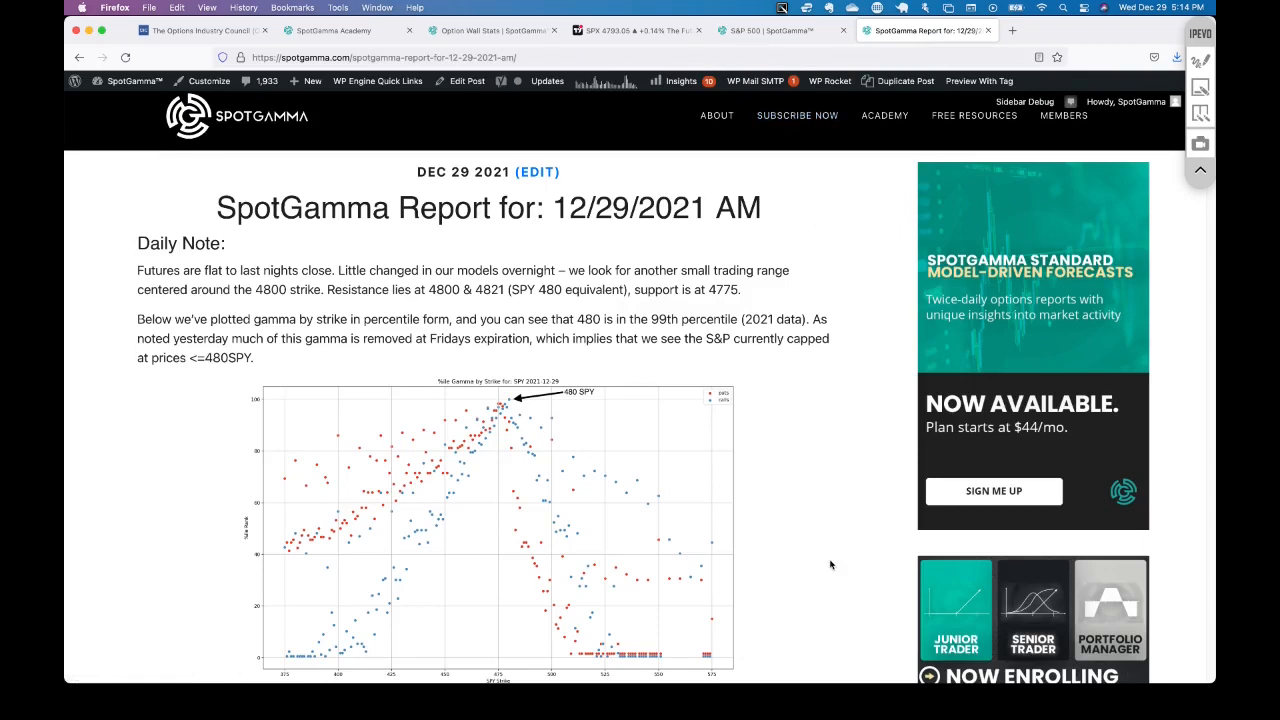
Scroll the report past the gamma chart to Additional Key Levels, showing the 4800 Call Wall Strike.
{"action": "scroll", "scroll_direction": "down", "scroll_amount": 3}
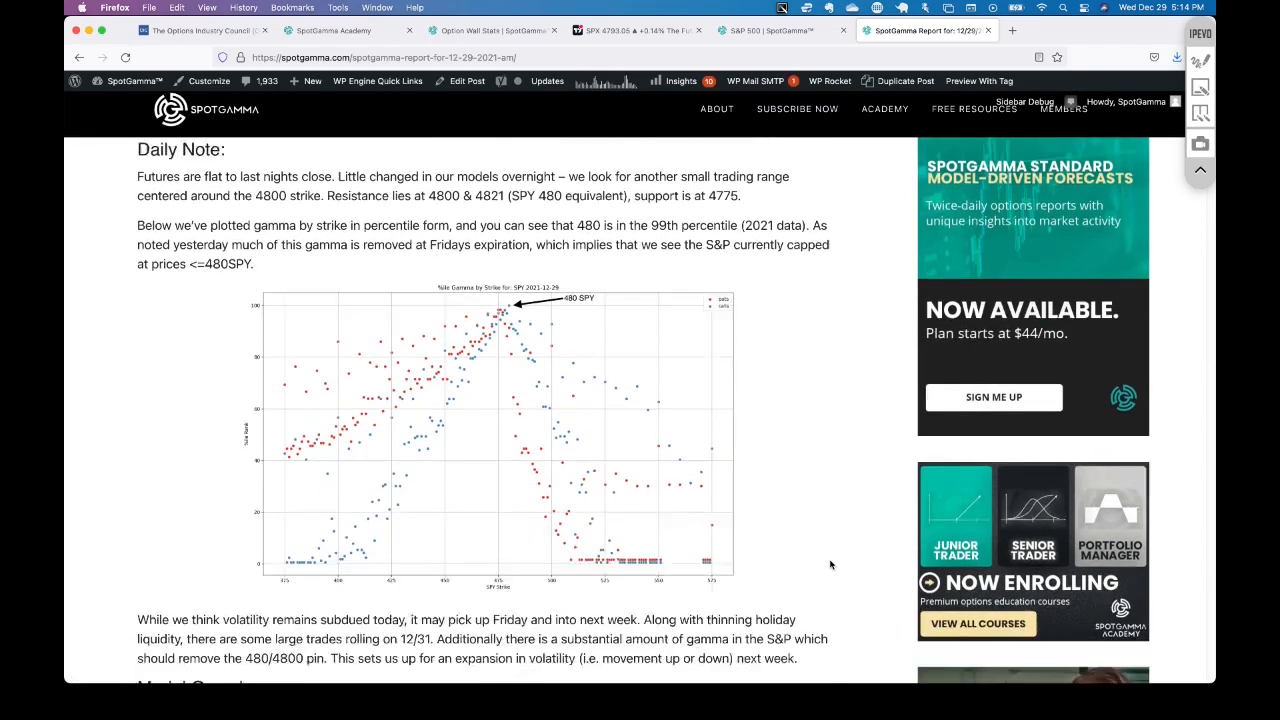
{"action": "scroll", "scroll_direction": "down", "scroll_amount": 3}
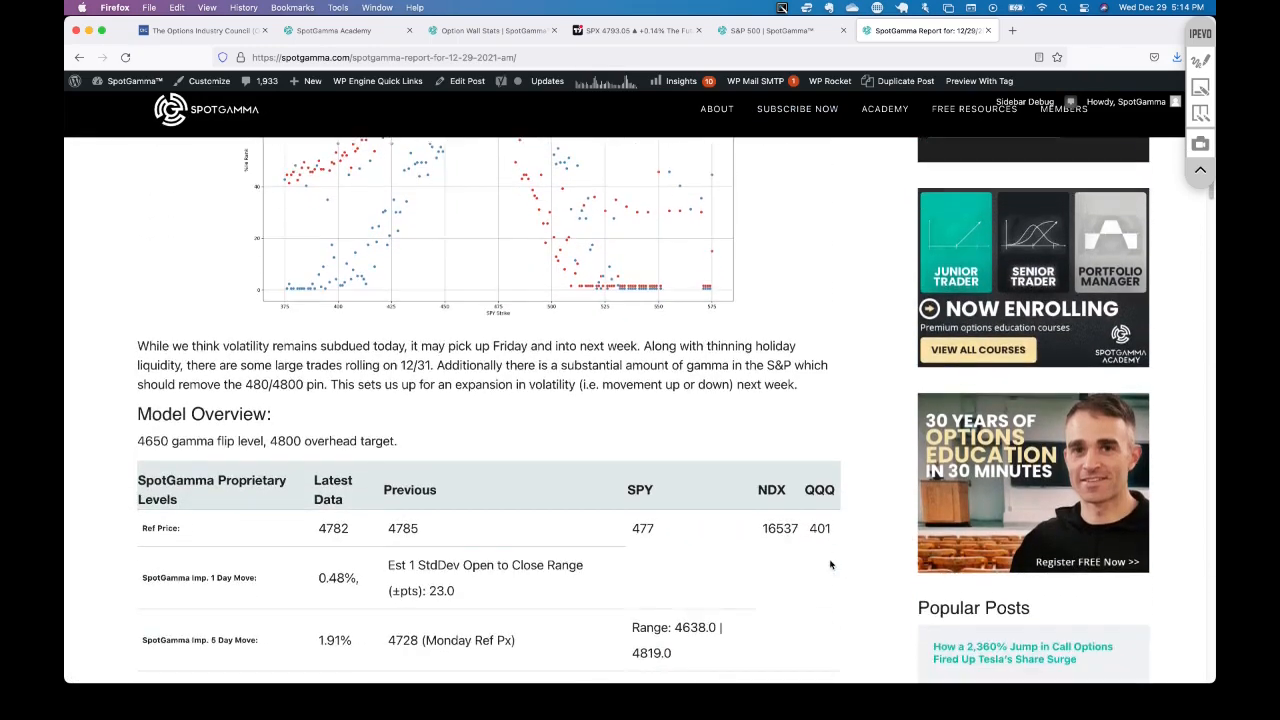
{"action": "scroll", "scroll_direction": "down", "scroll_amount": 3}
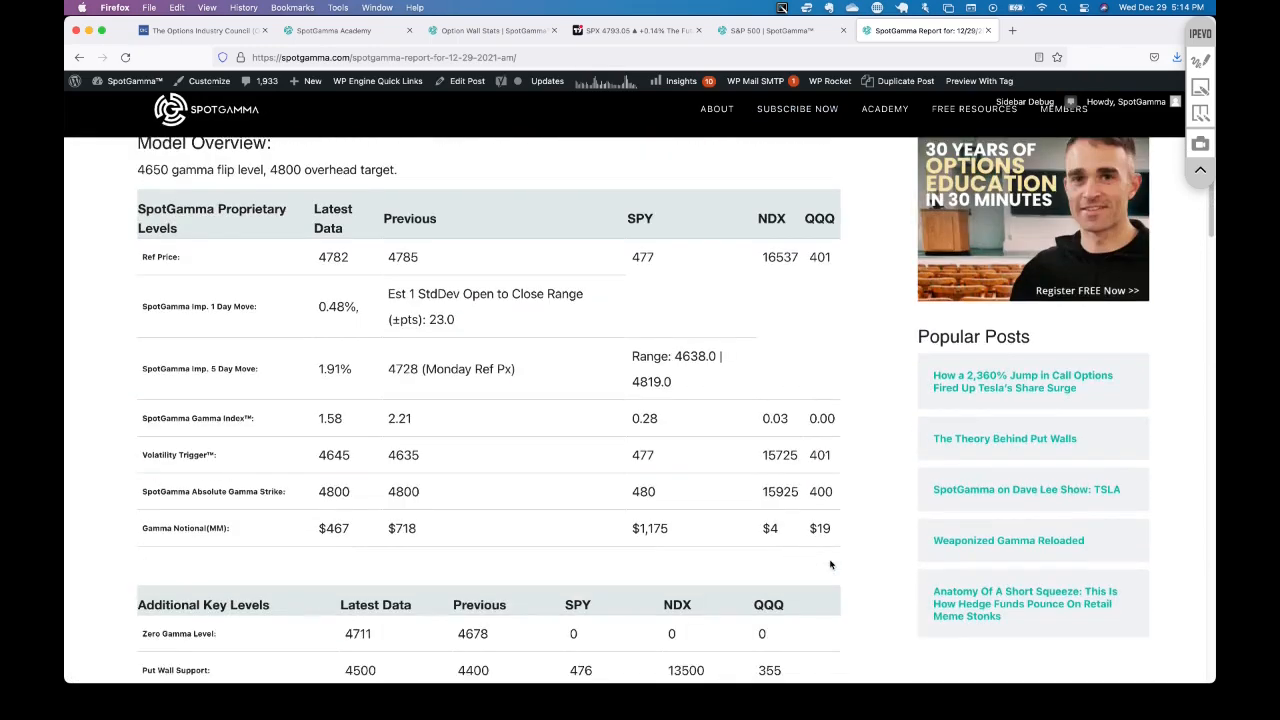
{"action": "scroll", "scroll_direction": "down", "scroll_amount": 3}
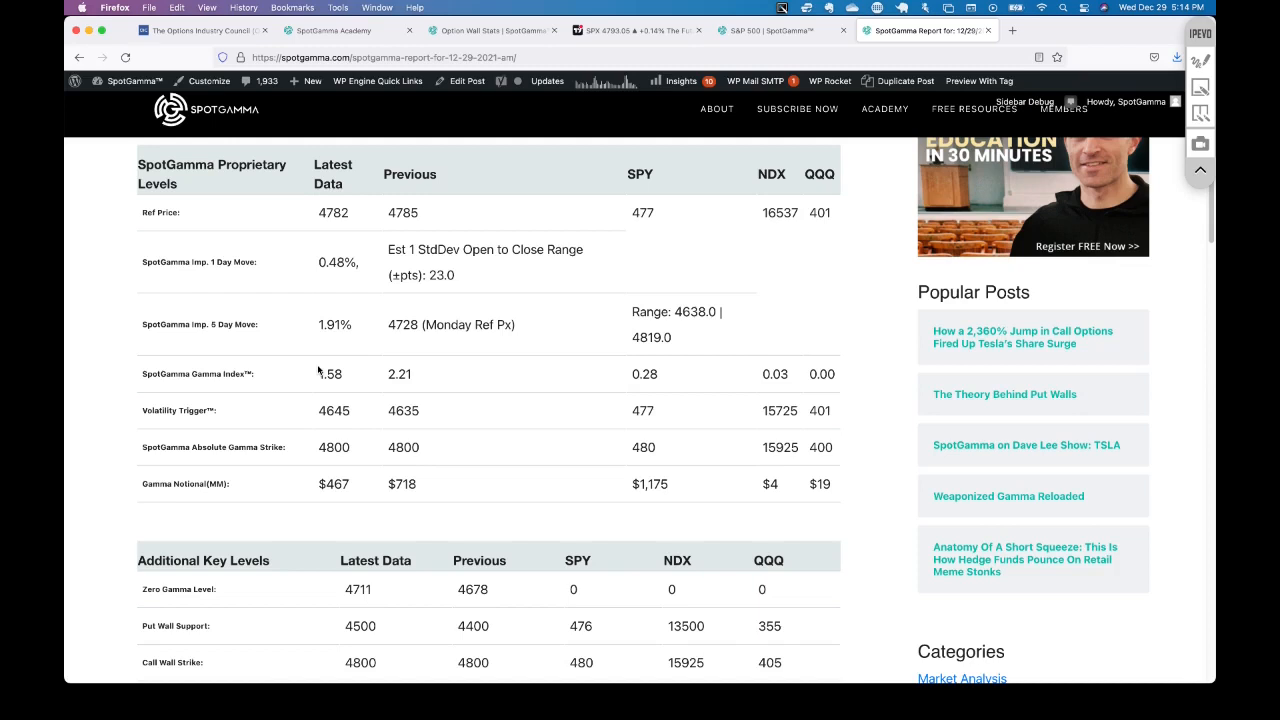
{"action": "scroll", "scroll_direction": "down", "scroll_amount": 3}
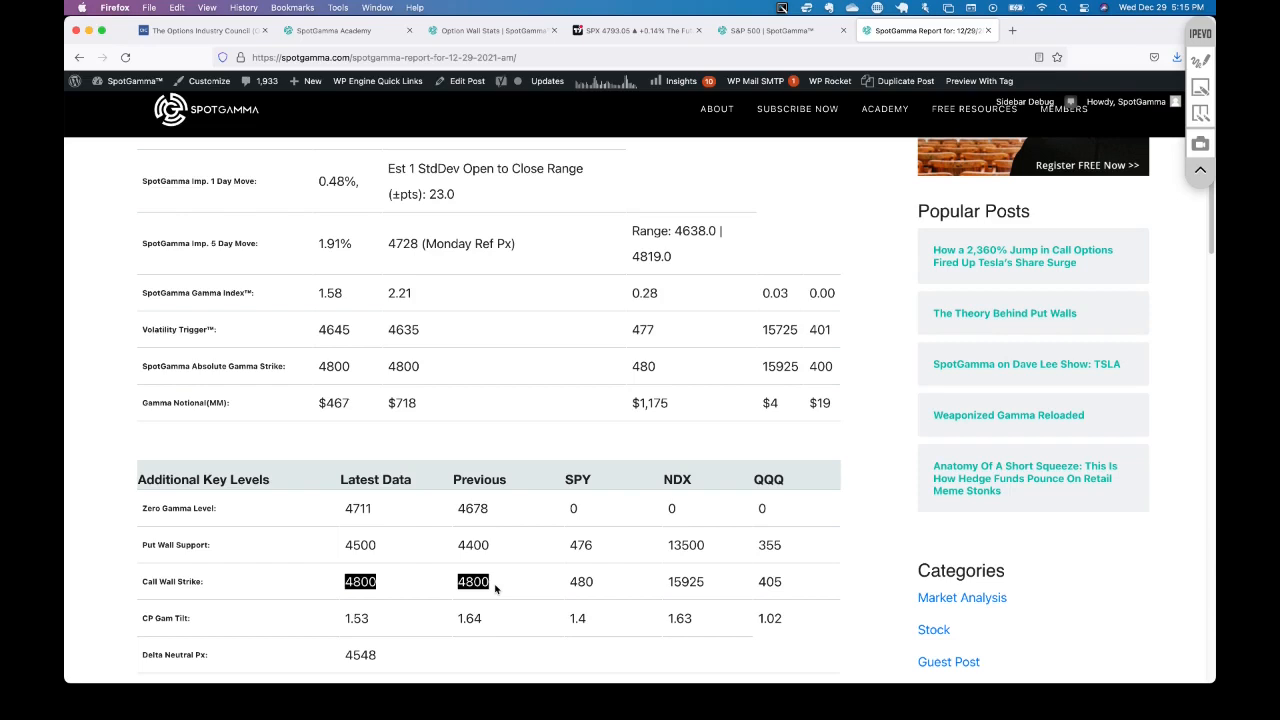
{"action": "mouse_move", "coordinate": [604, 95]}
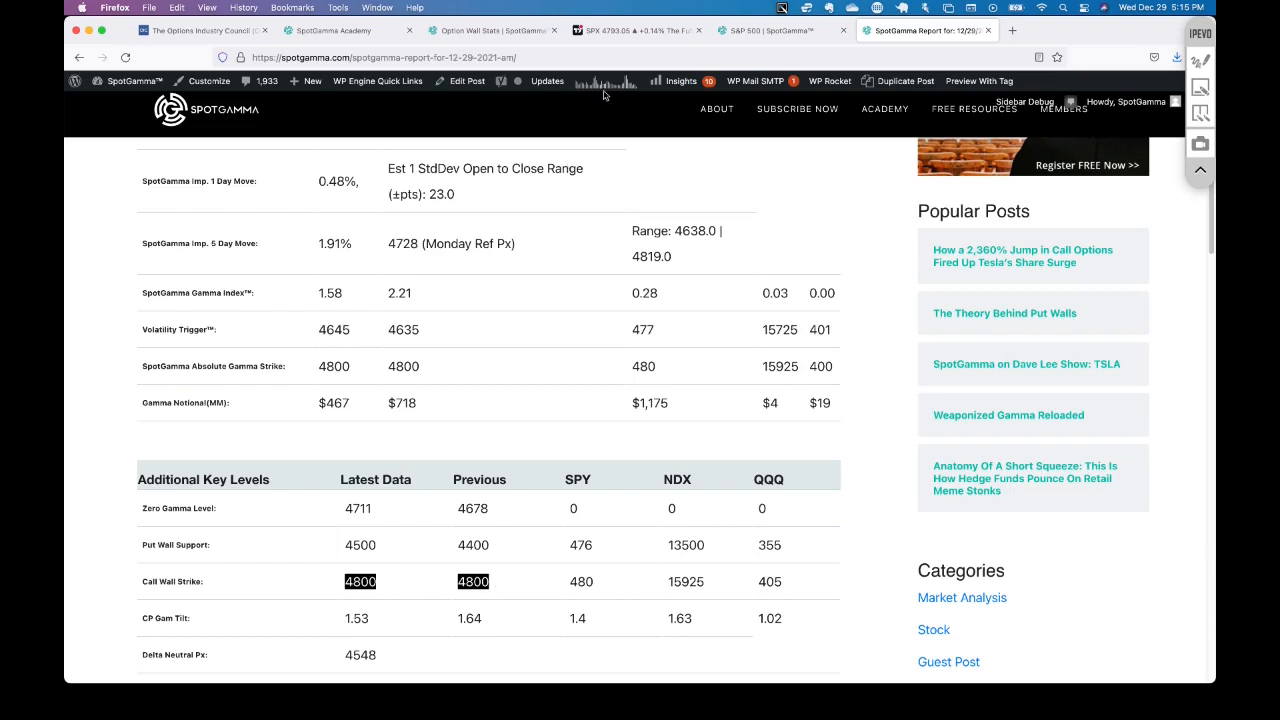
Return to the TradingView SPX 30-minute chart with its CALL WALL 4800 line.
{"action": "left_click", "coordinate": [636, 30]}
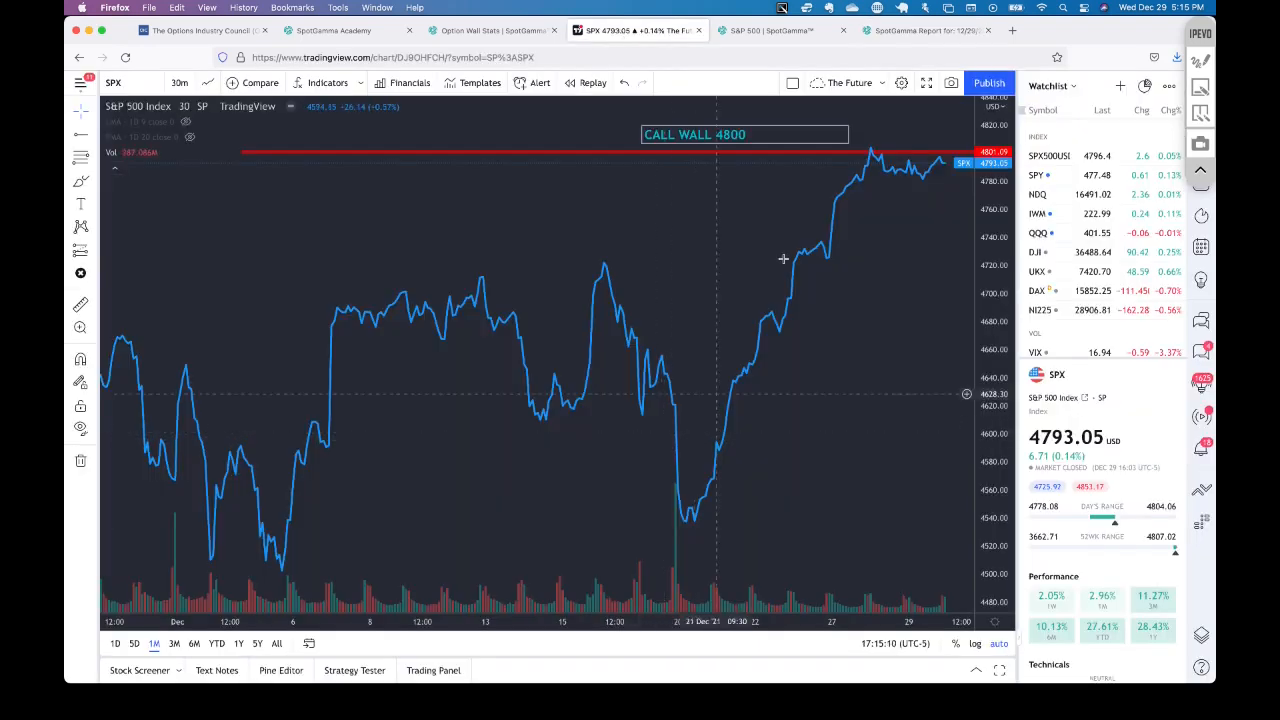
{"action": "mouse_move", "coordinate": [887, 274]}
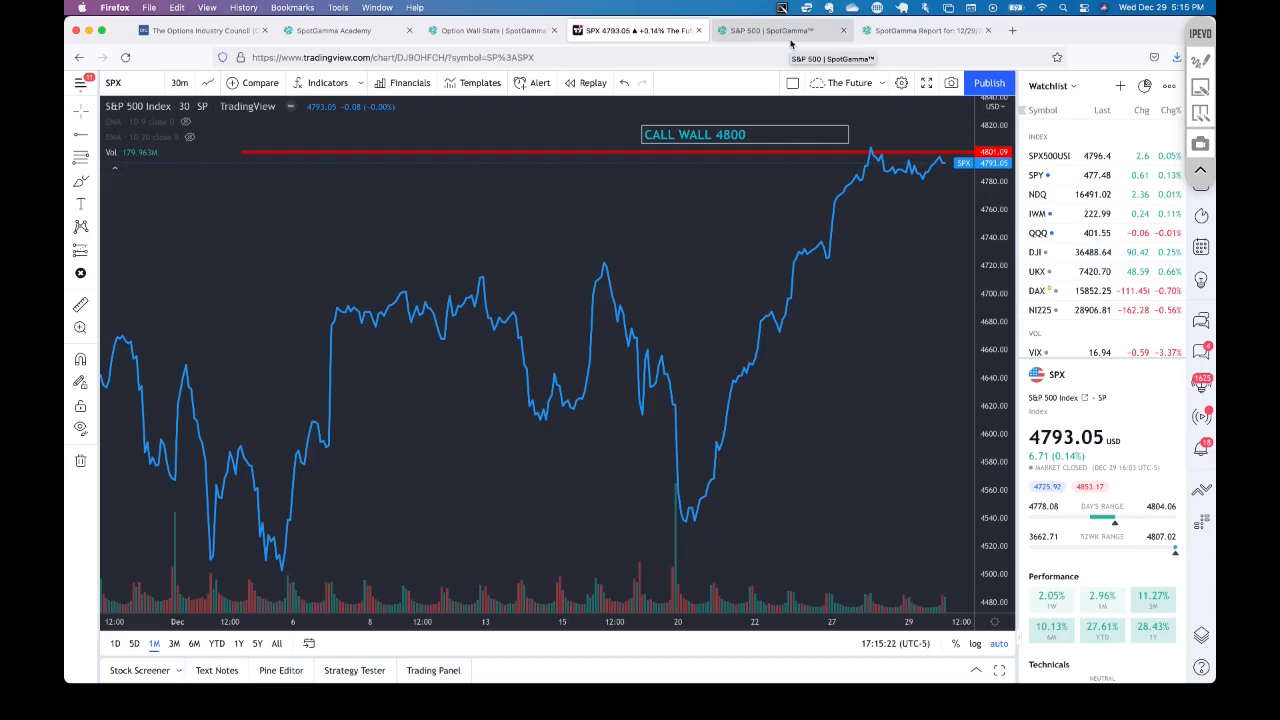
Go back to the SpotGamma 12/29 report and scroll down toward the SPY gamma-by-strike chart.
{"action": "left_click", "coordinate": [925, 30]}
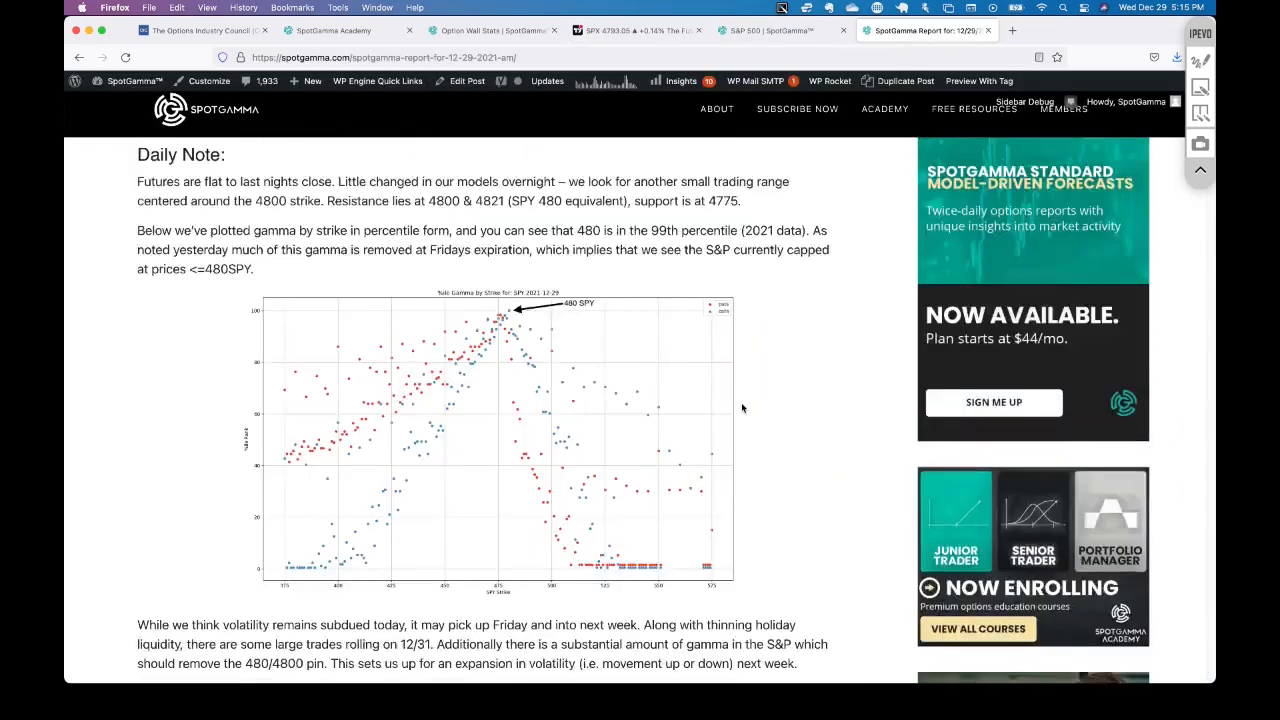
{"action": "scroll", "scroll_direction": "down", "scroll_amount": 3}
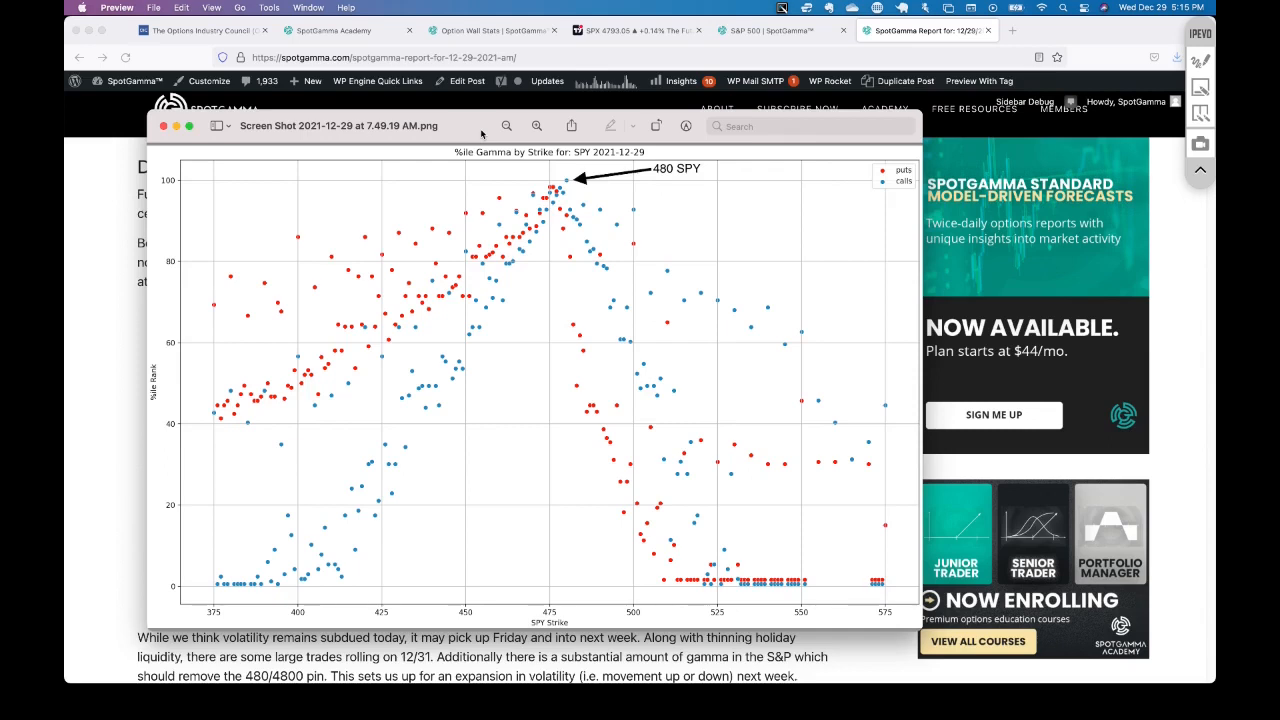
{"action": "mouse_move", "coordinate": [573, 195]}
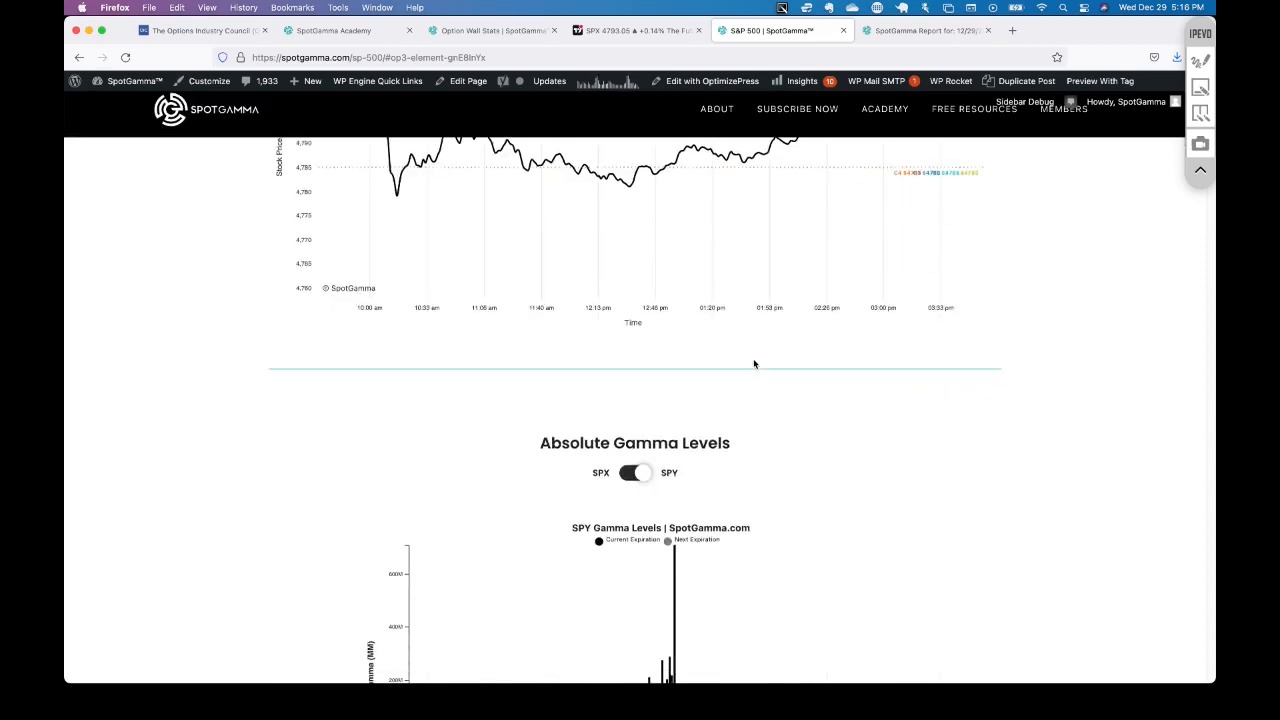
Scroll the S&P 500 page down to the SPY Absolute Gamma Levels chart peaking near 480.
{"action": "scroll", "scroll_direction": "down", "scroll_amount": 3}
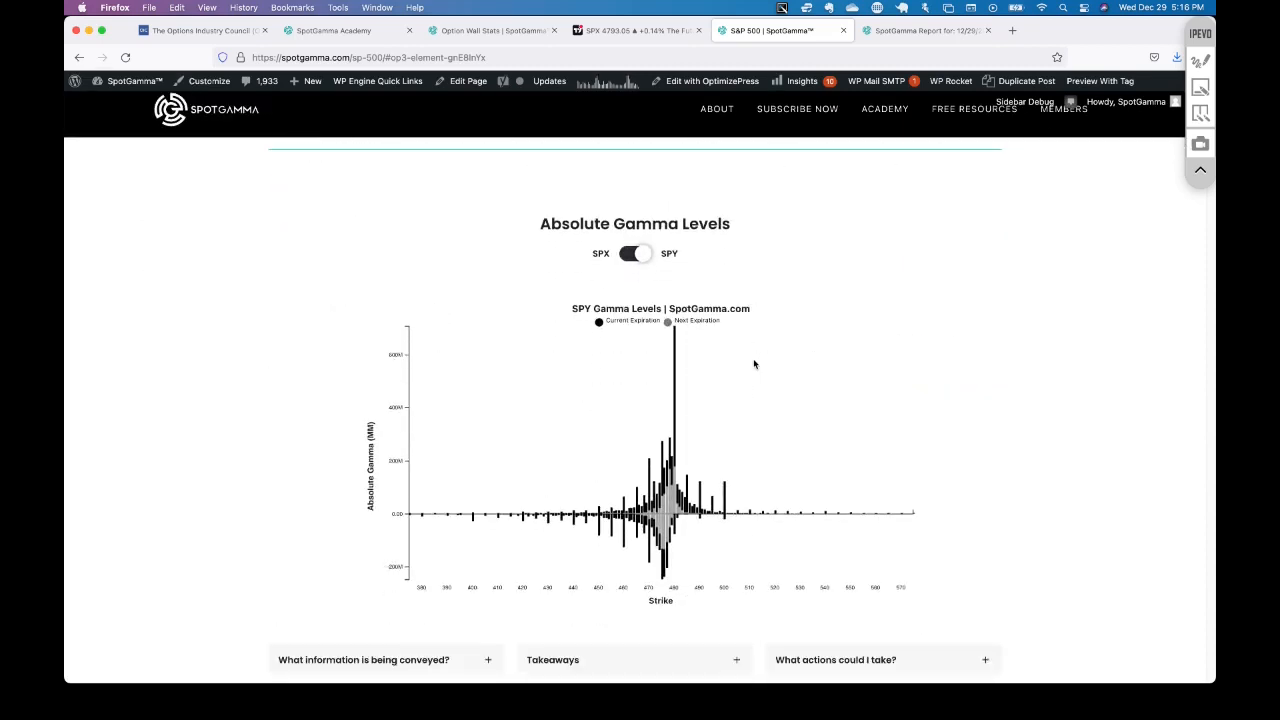
{"action": "mouse_move", "coordinate": [685, 537]}
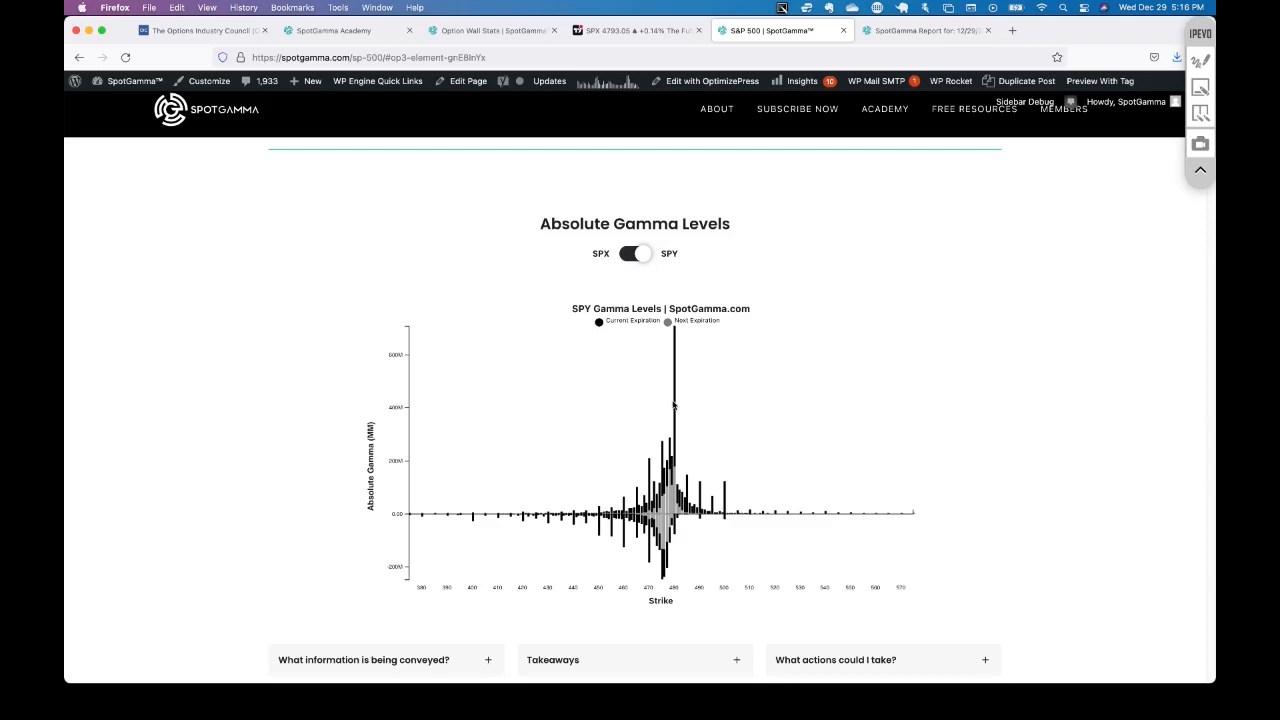
{"action": "mouse_move", "coordinate": [680, 351]}
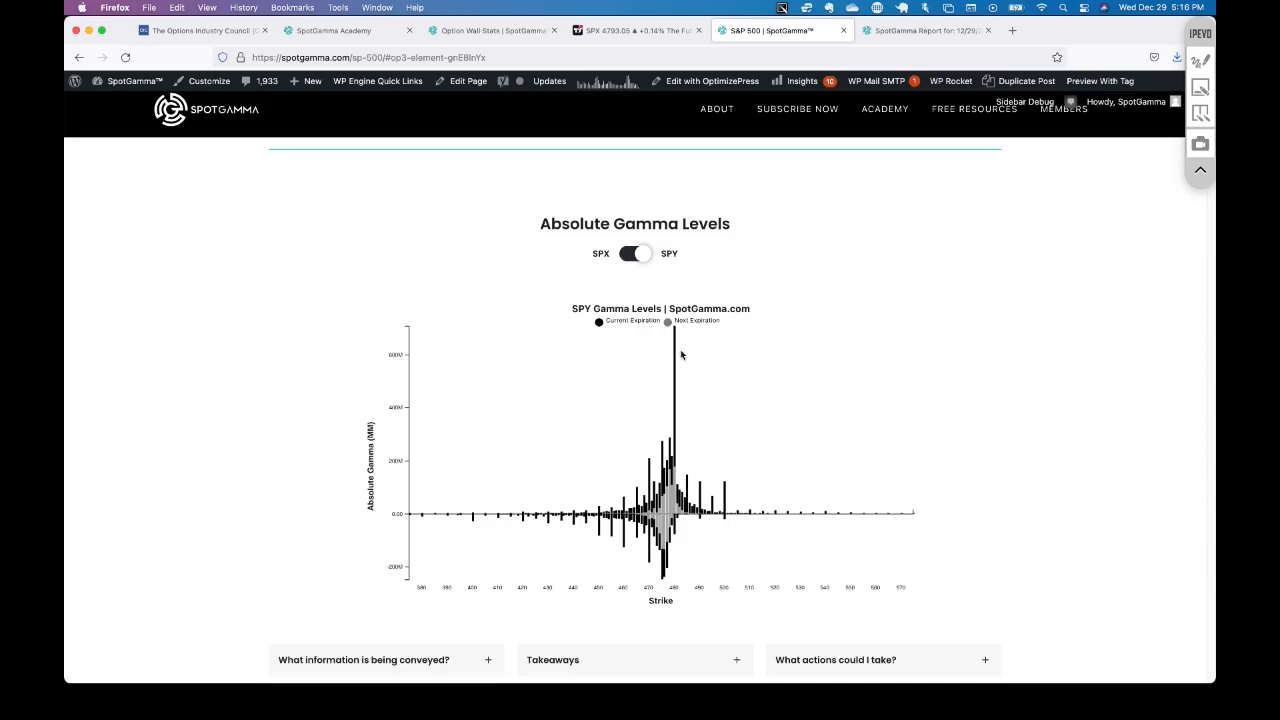
{"action": "mouse_move", "coordinate": [696, 460]}
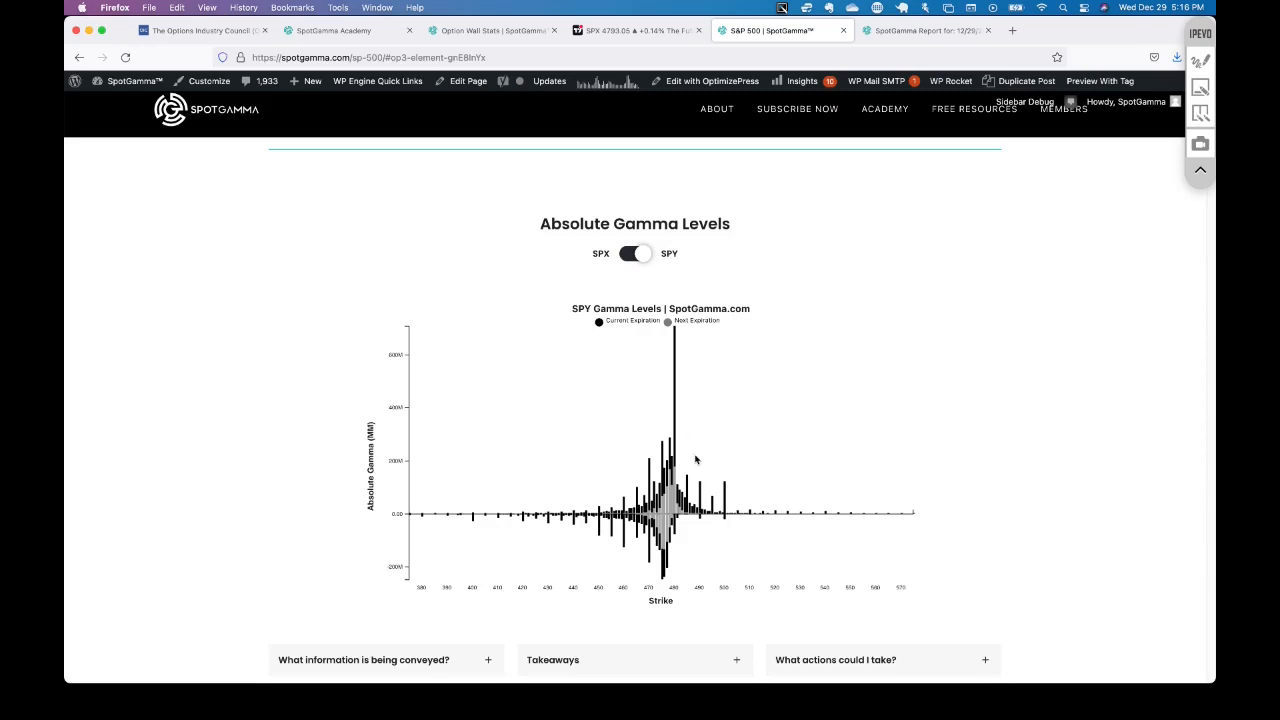
Scroll to Expiration Concentration and switch the table from SPY to SPX.
{"action": "scroll", "scroll_direction": "up", "scroll_amount": 3}
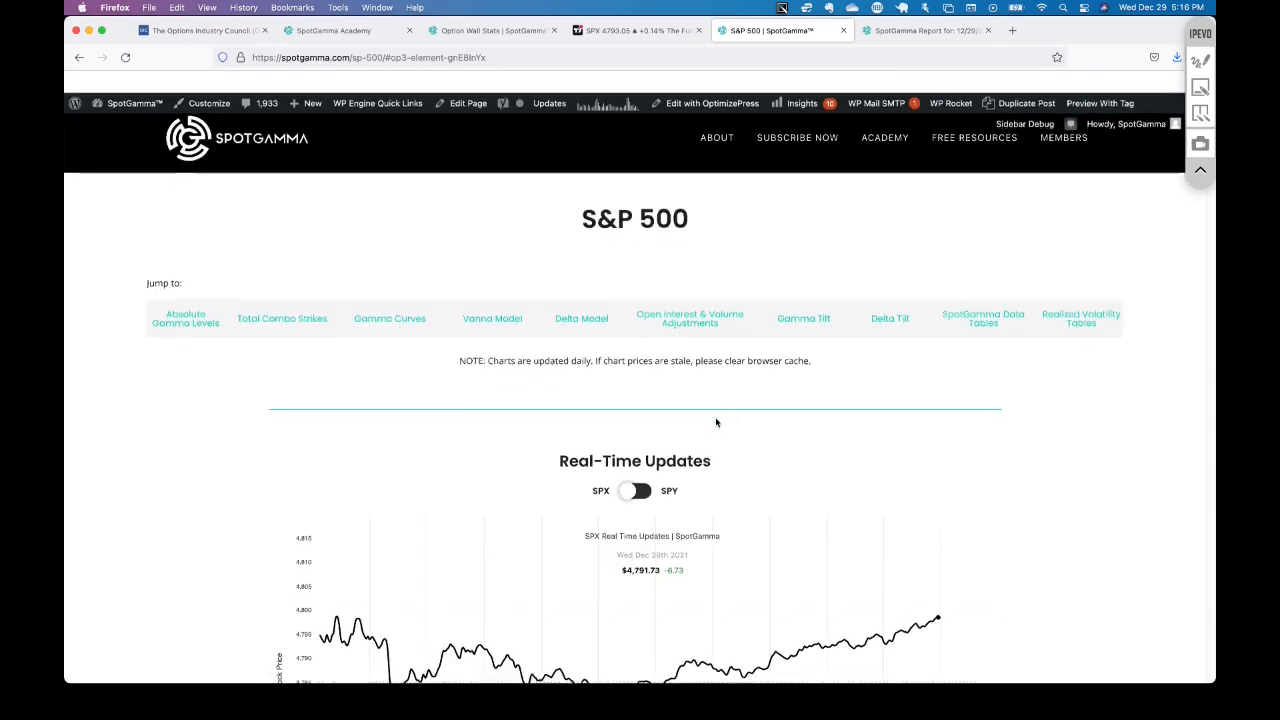
{"action": "scroll", "scroll_direction": "down", "scroll_amount": 3}
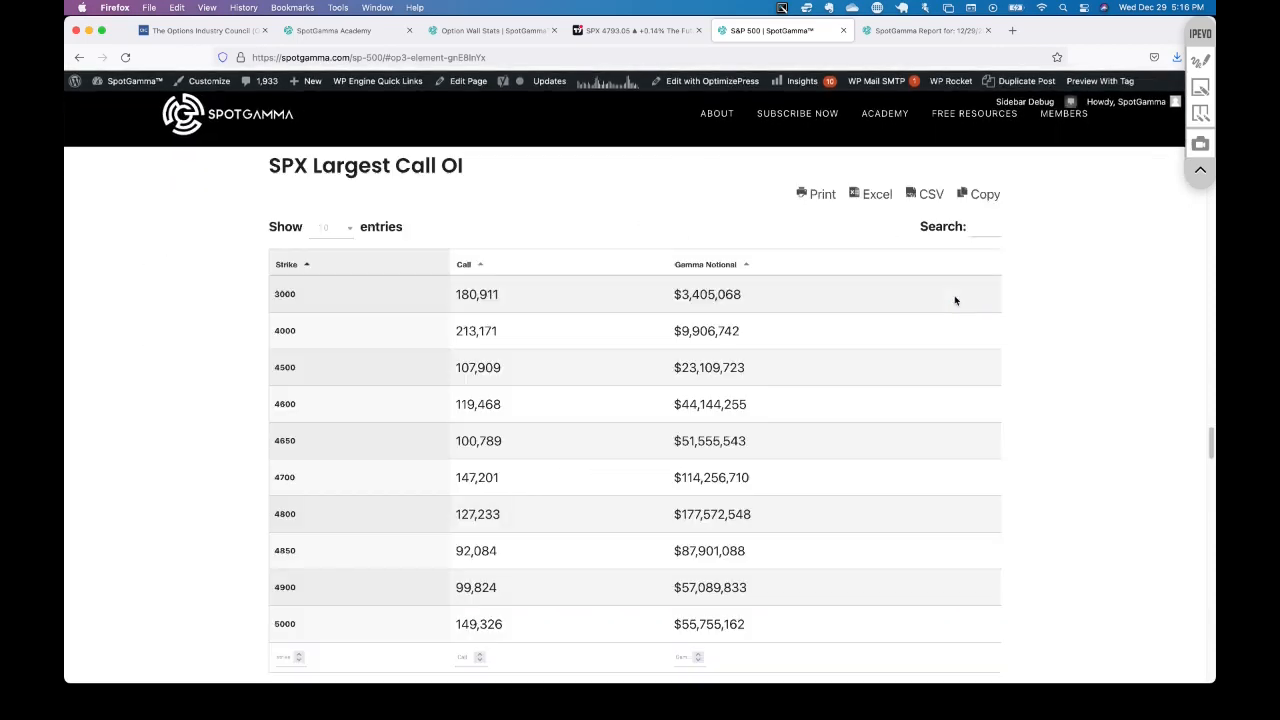
{"action": "scroll", "scroll_direction": "down", "scroll_amount": 3}
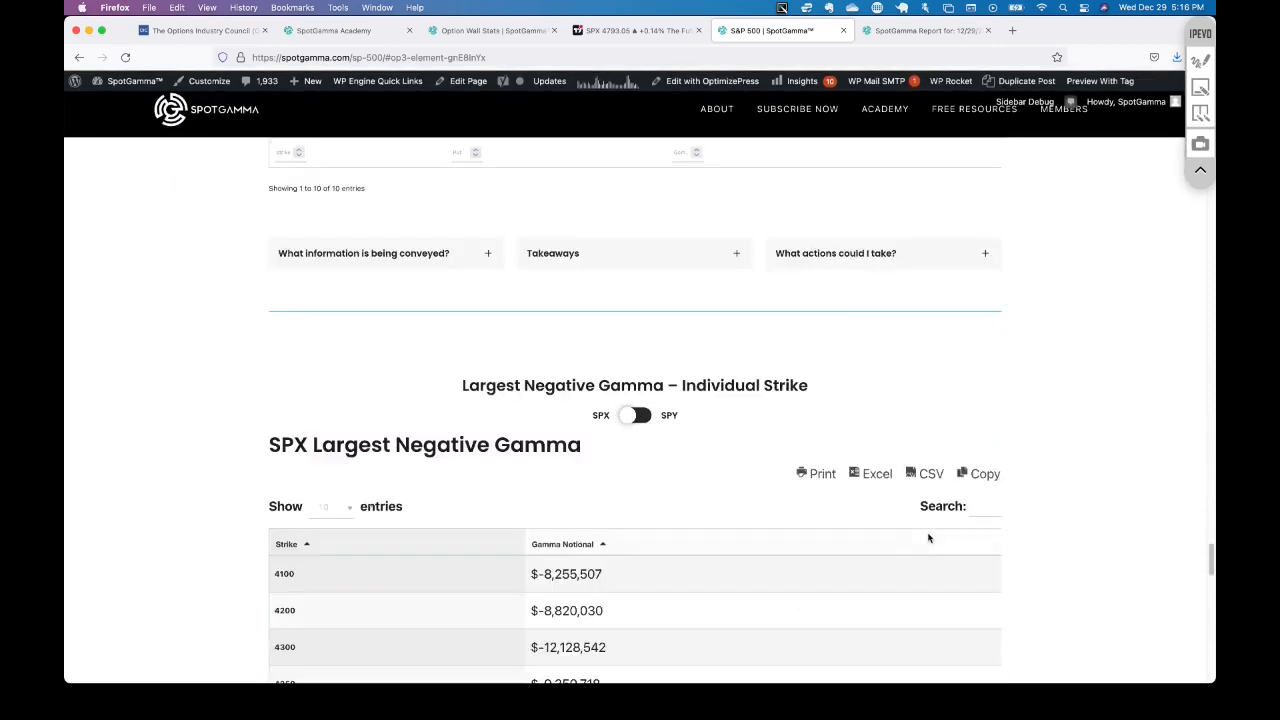
{"action": "scroll", "scroll_direction": "down", "scroll_amount": 3}
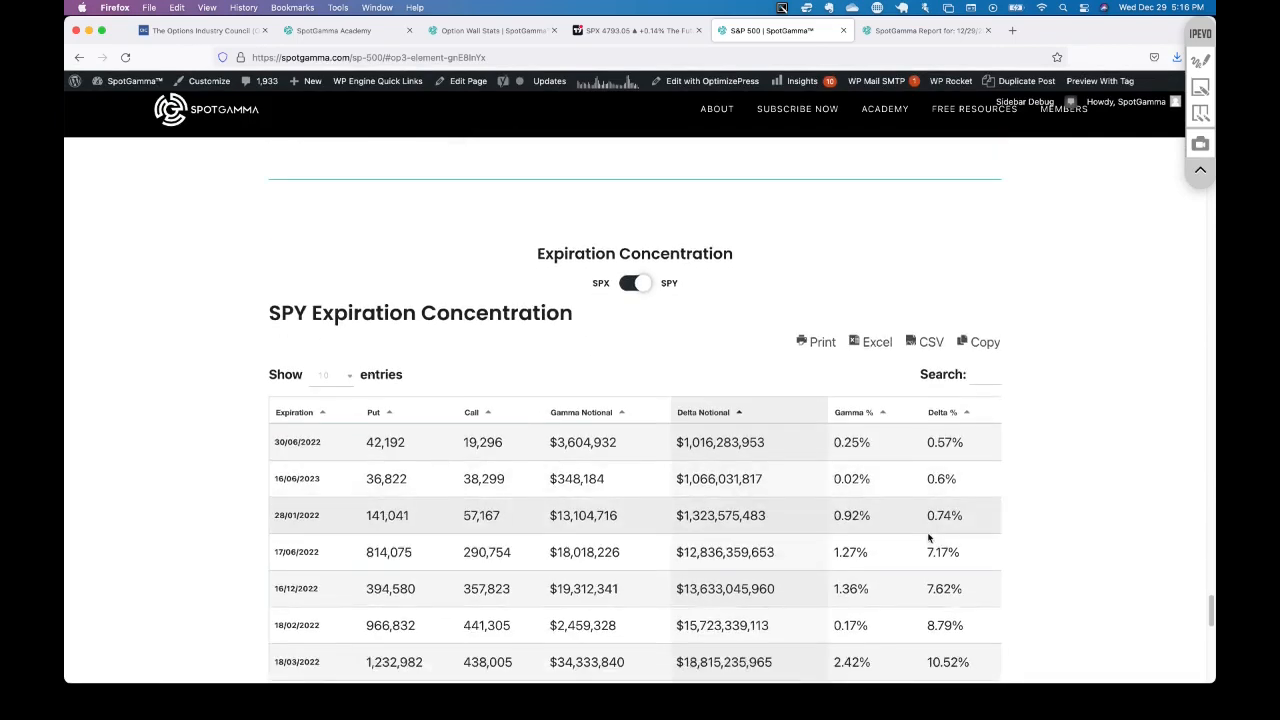
{"action": "scroll", "scroll_direction": "down", "scroll_amount": 3}
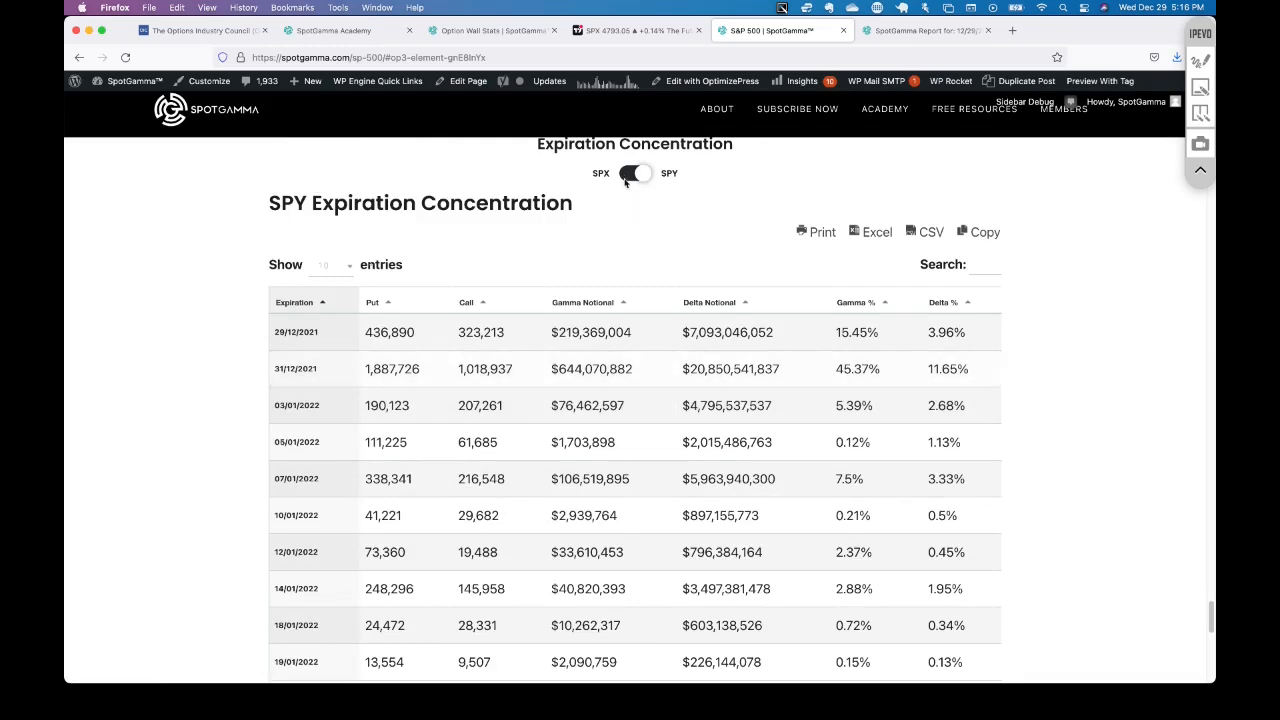
{"action": "left_click", "coordinate": [635, 173]}
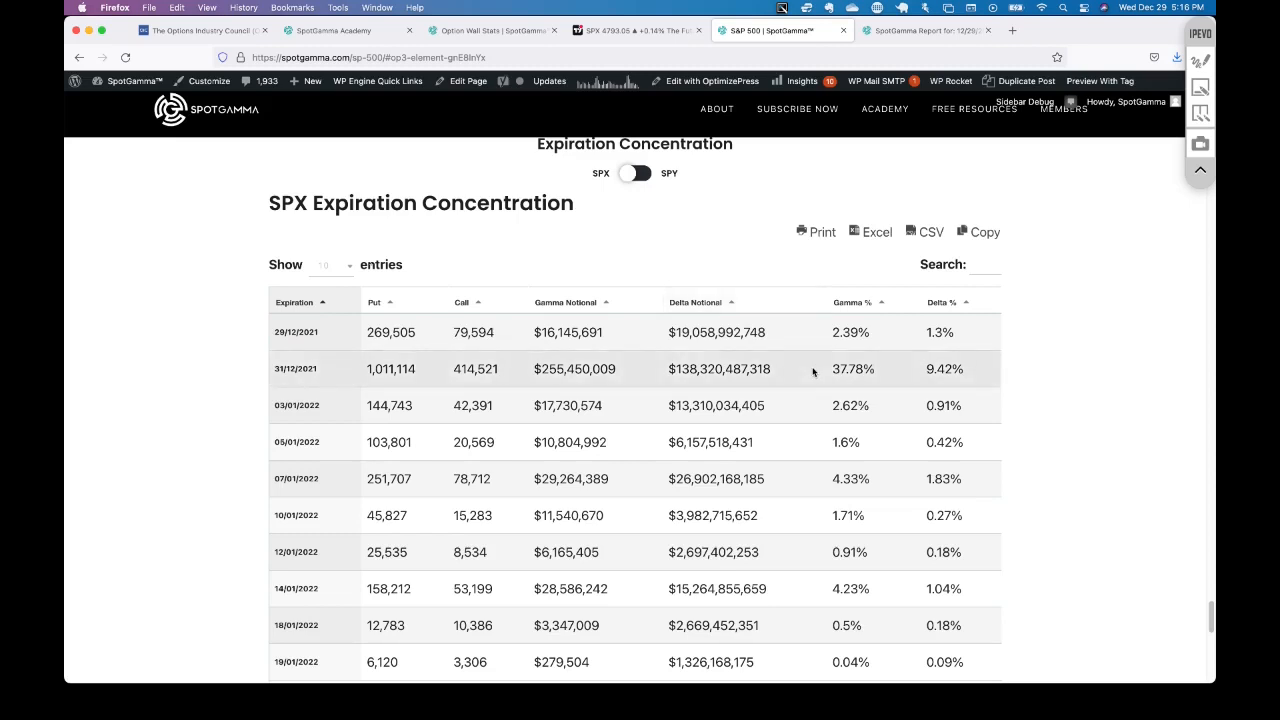
{"action": "mouse_move", "coordinate": [831, 377]}
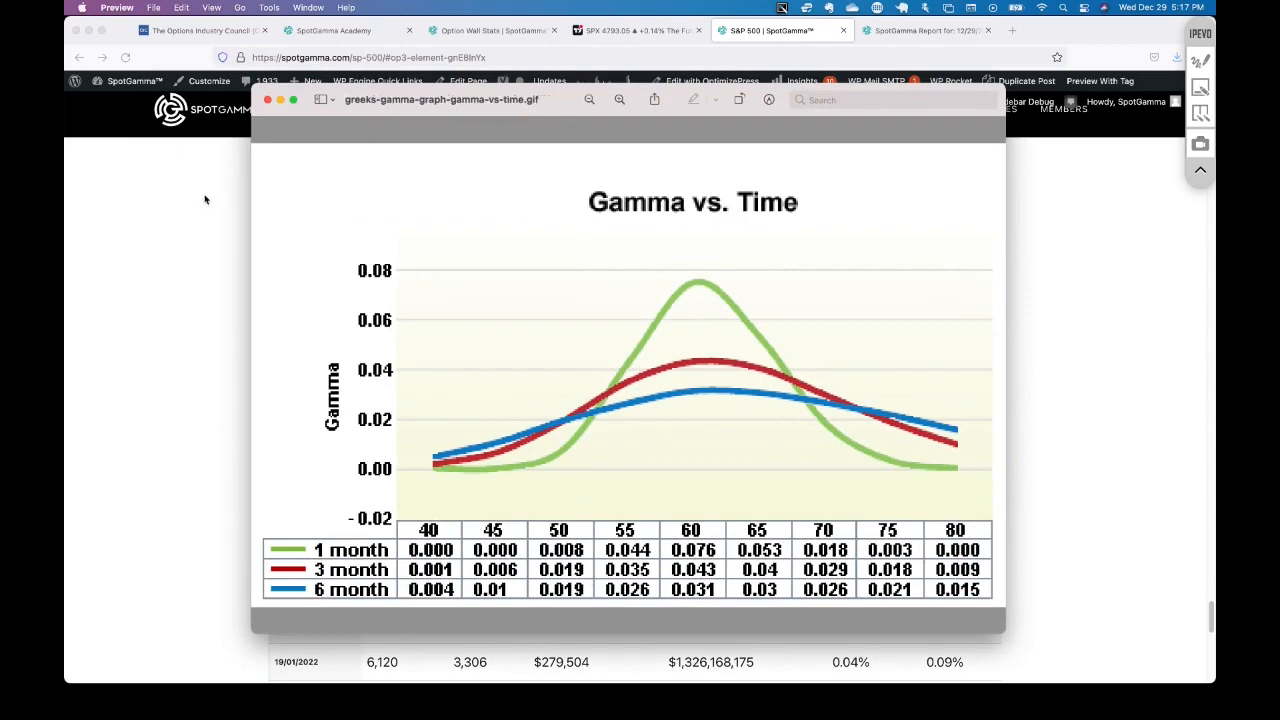
{"action": "mouse_move", "coordinate": [692, 227]}
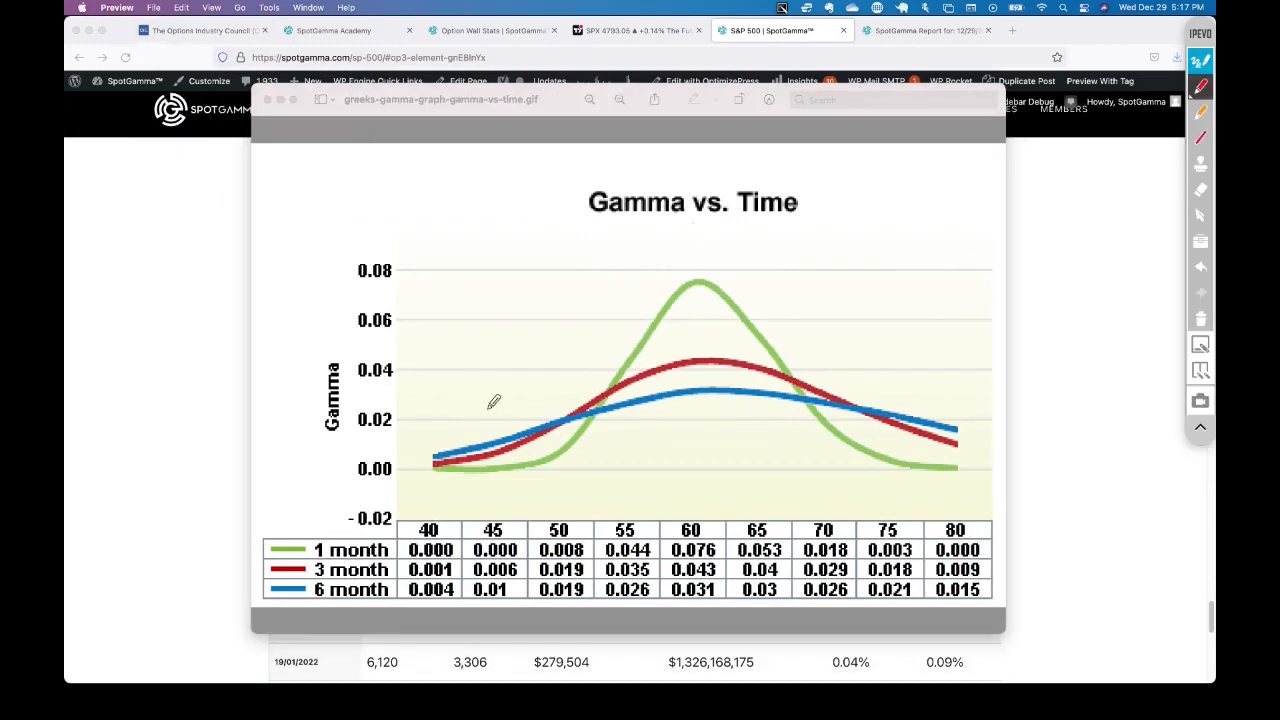
{"action": "mouse_move", "coordinate": [697, 415]}
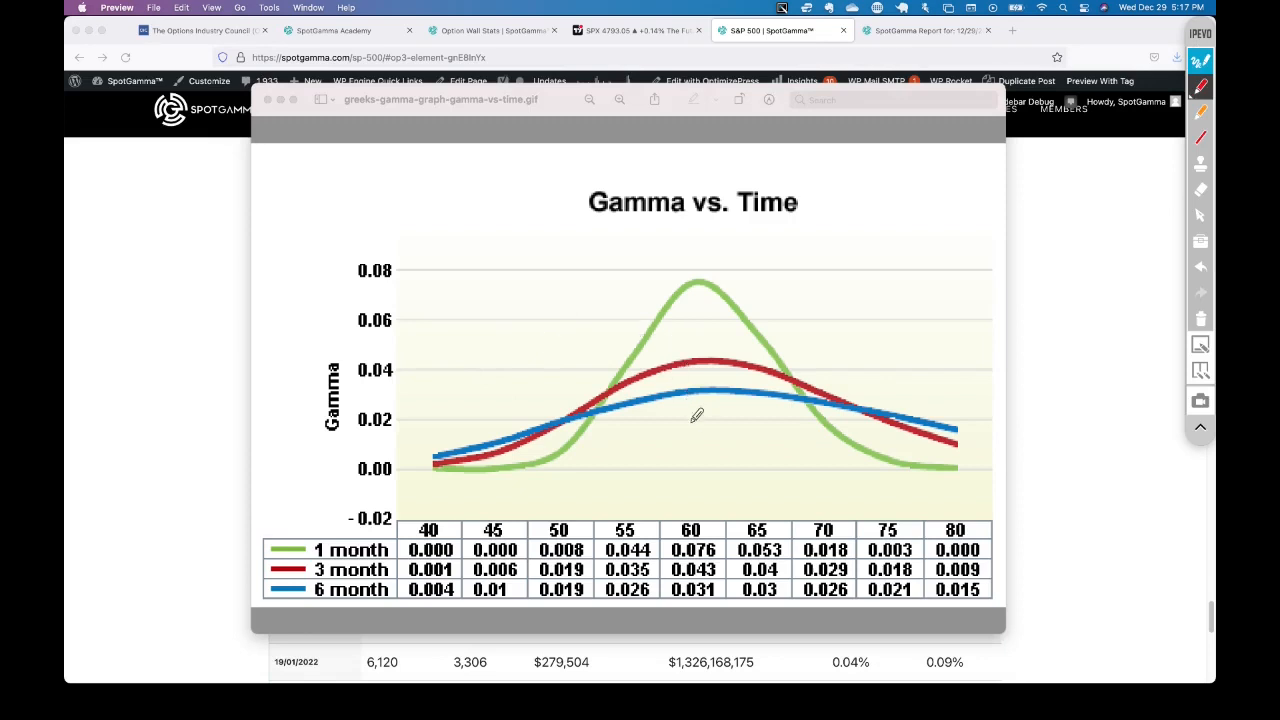
{"action": "mouse_move", "coordinate": [652, 465]}
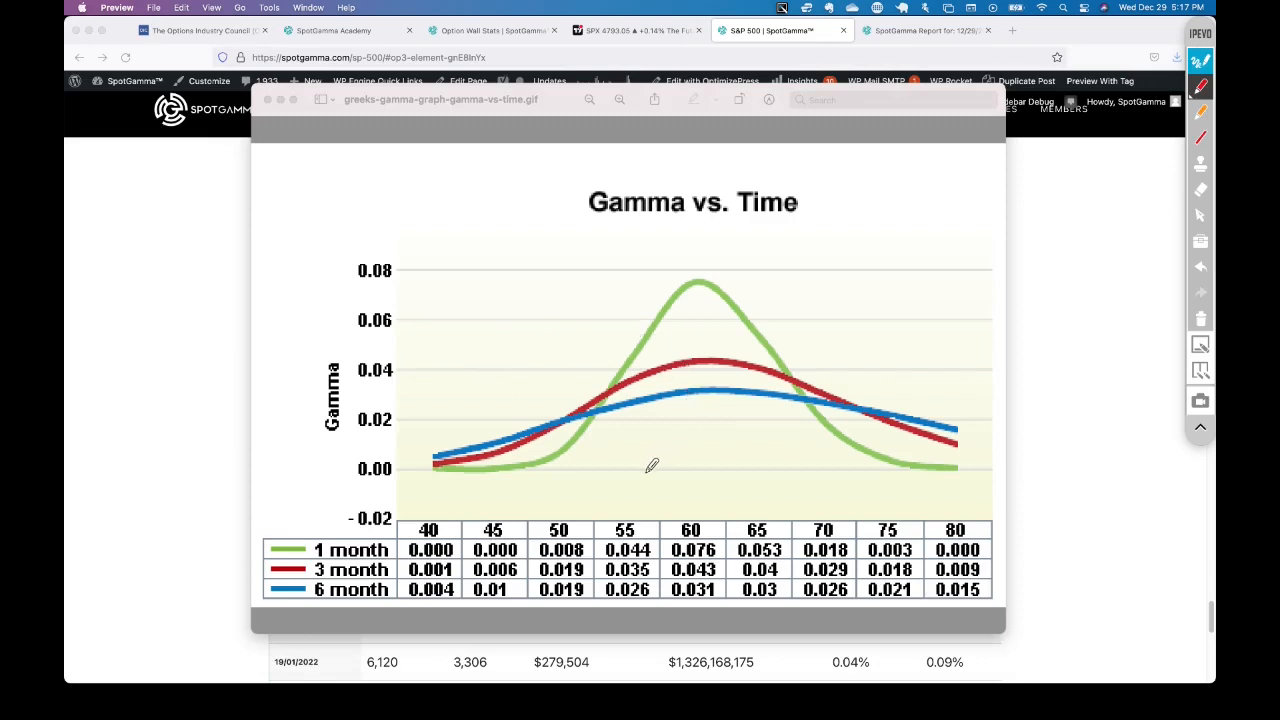
{"action": "mouse_move", "coordinate": [665, 473]}
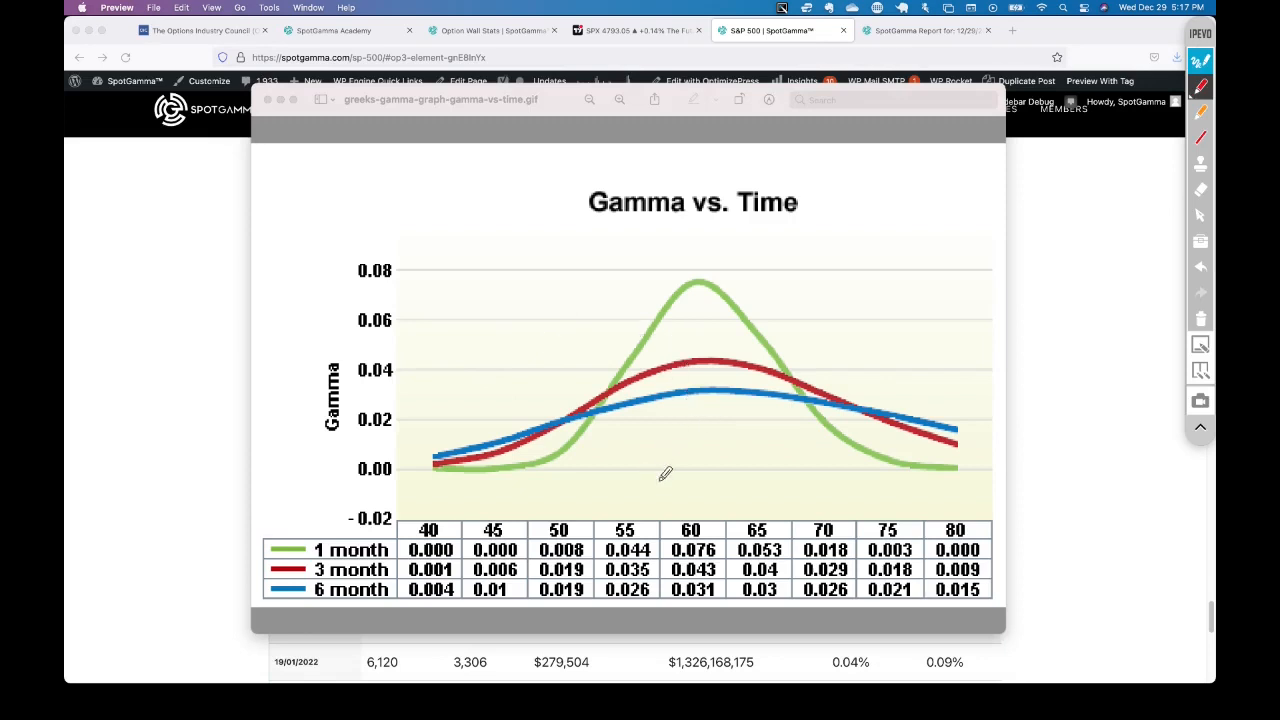
{"action": "mouse_move", "coordinate": [665, 481]}
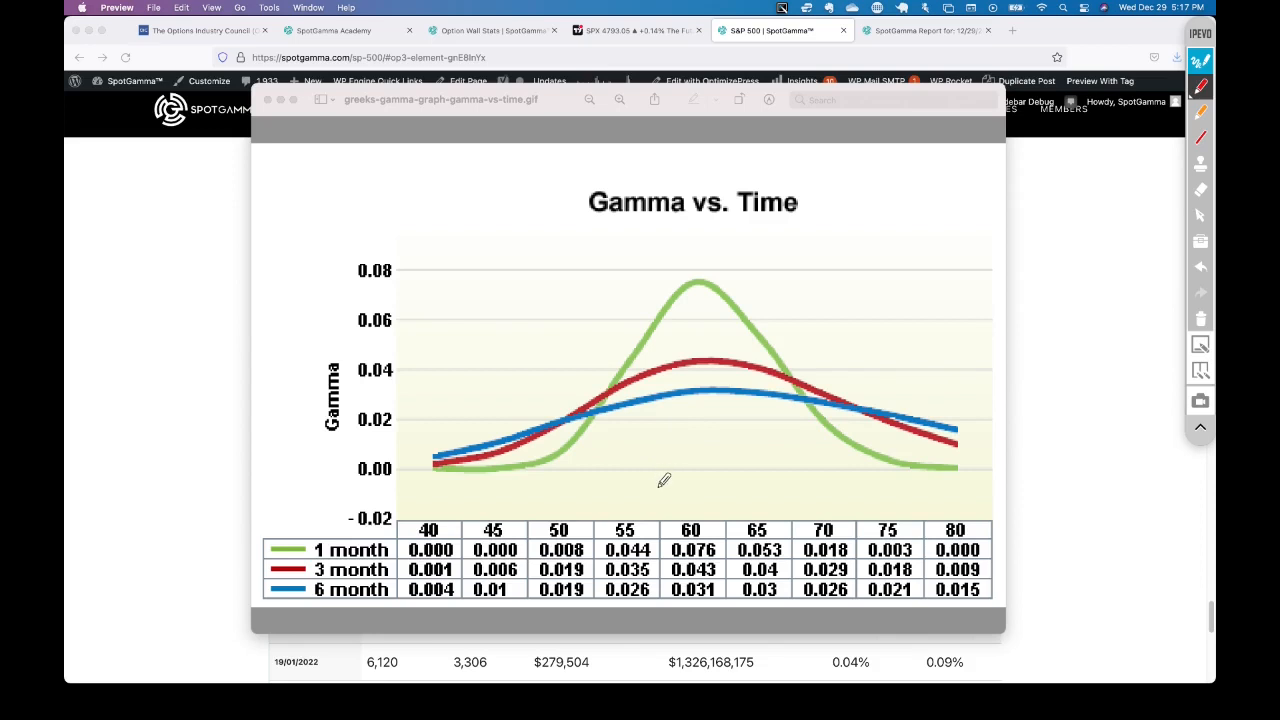
{"action": "mouse_move", "coordinate": [687, 480]}
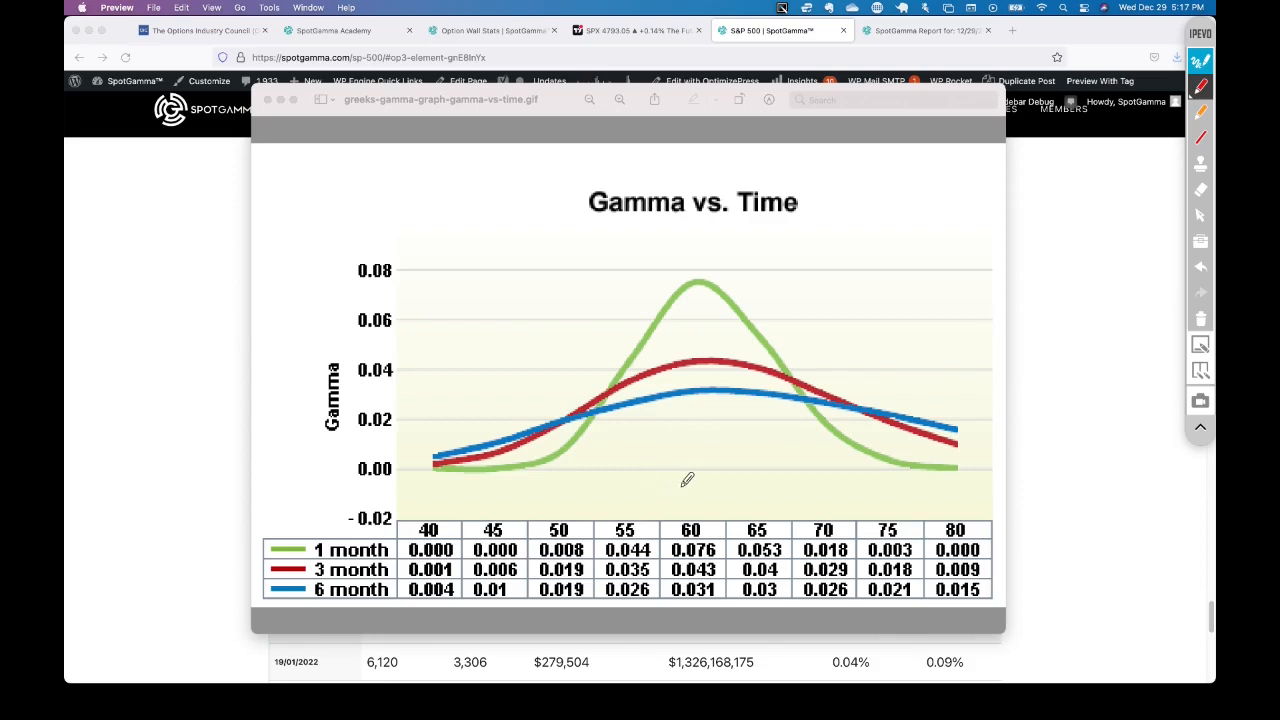
{"action": "mouse_move", "coordinate": [675, 478]}
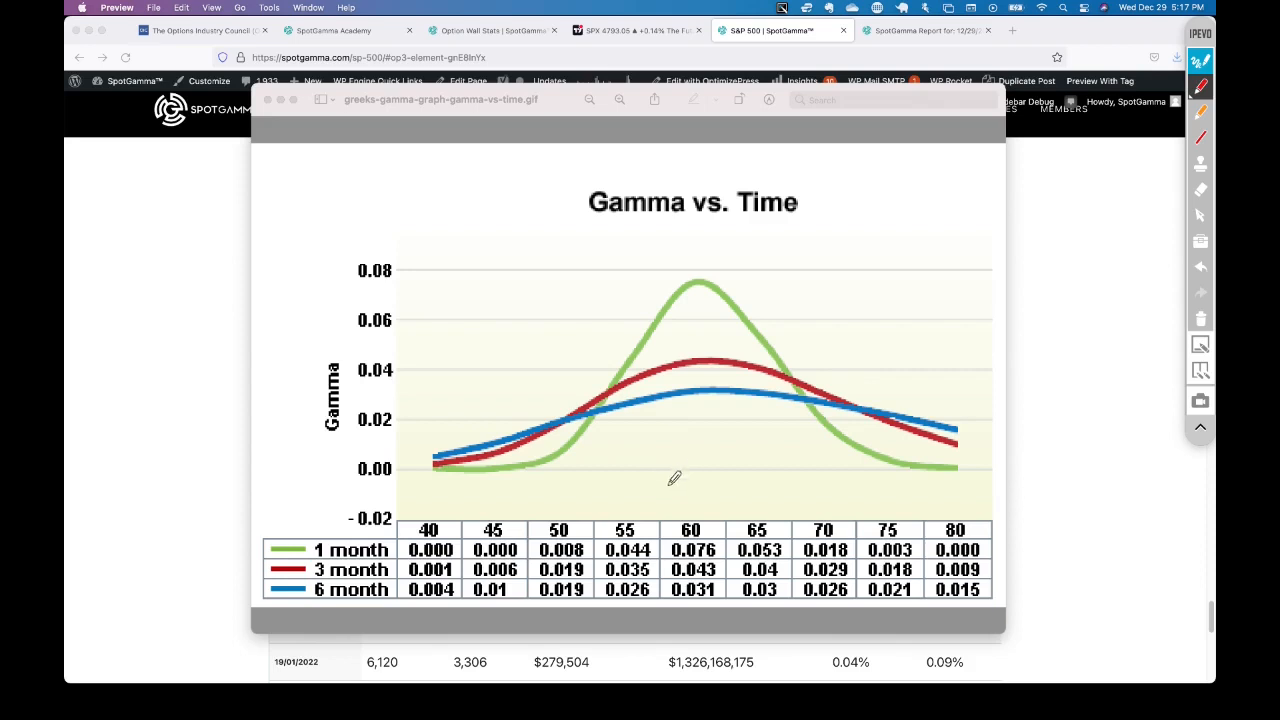
{"action": "mouse_move", "coordinate": [694, 457]}
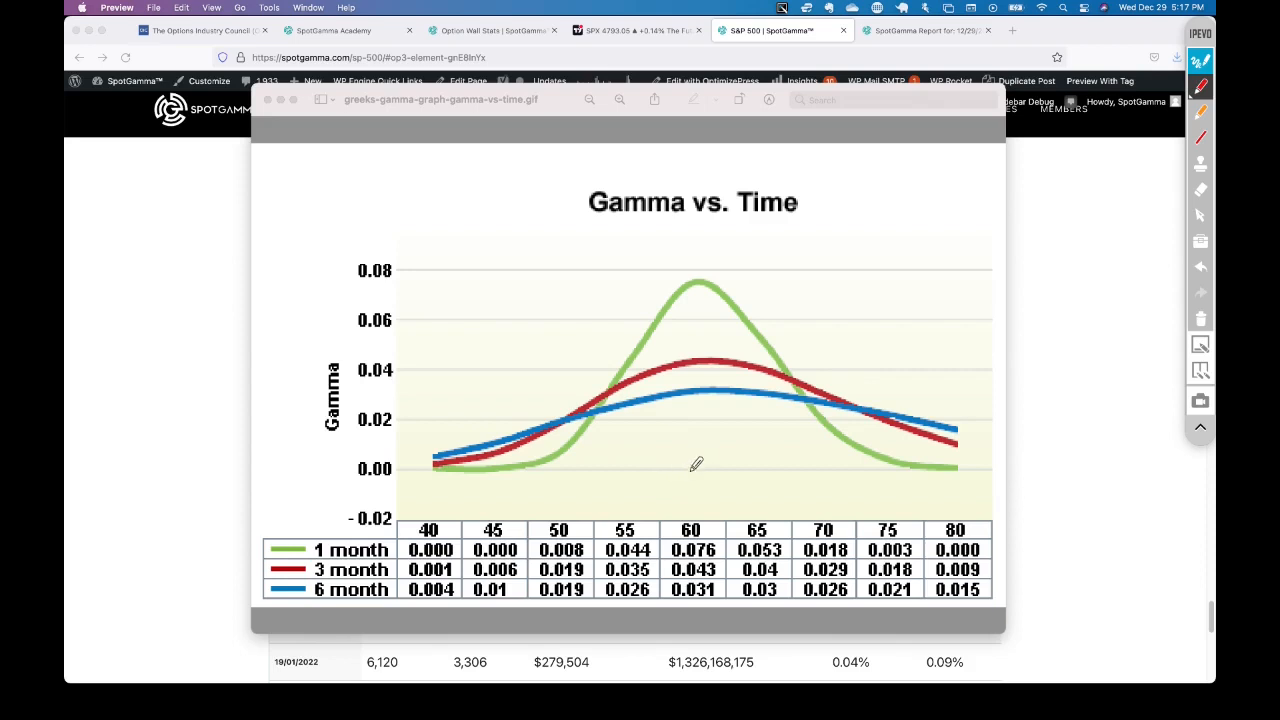
{"action": "mouse_move", "coordinate": [710, 463]}
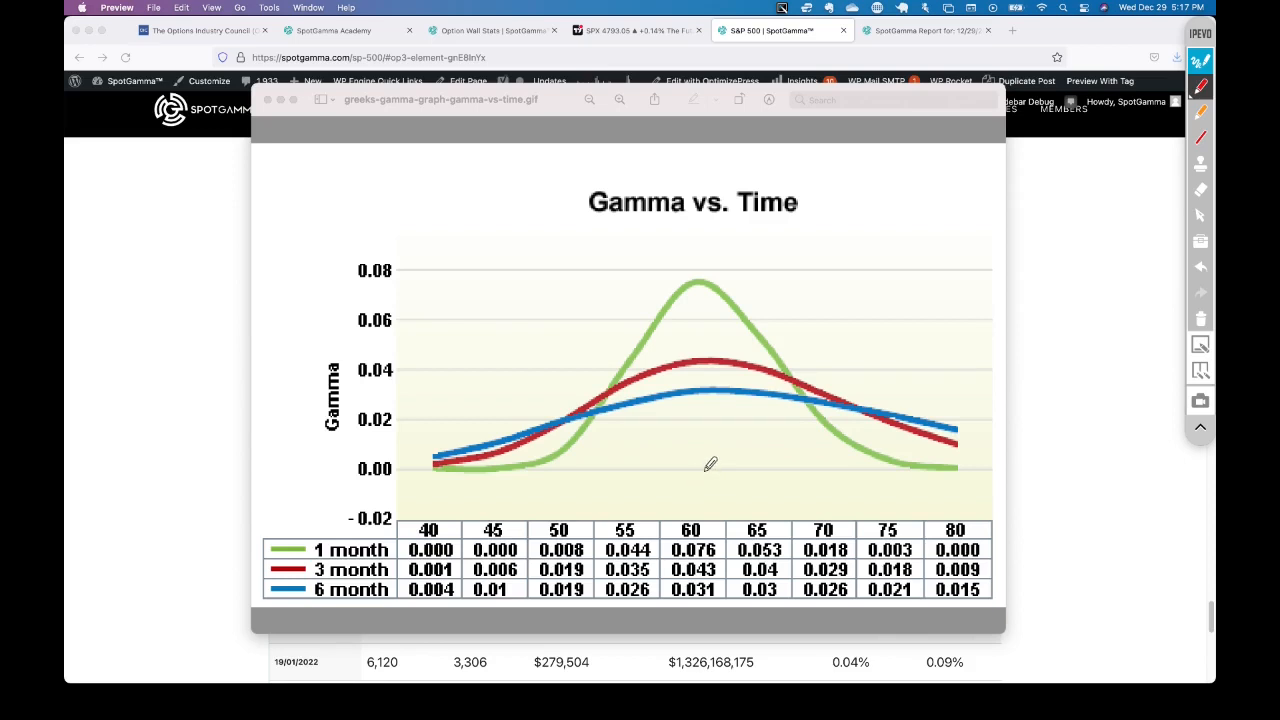
{"action": "mouse_move", "coordinate": [715, 462]}
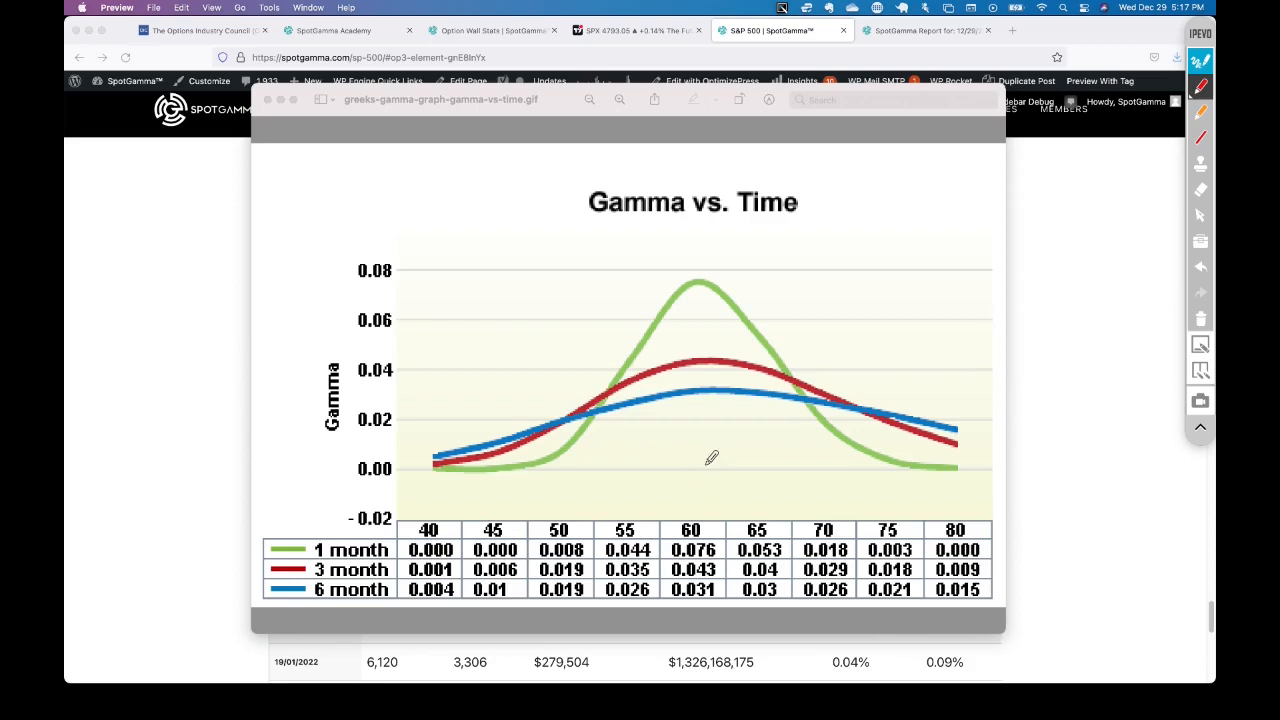
{"action": "mouse_move", "coordinate": [308, 550]}
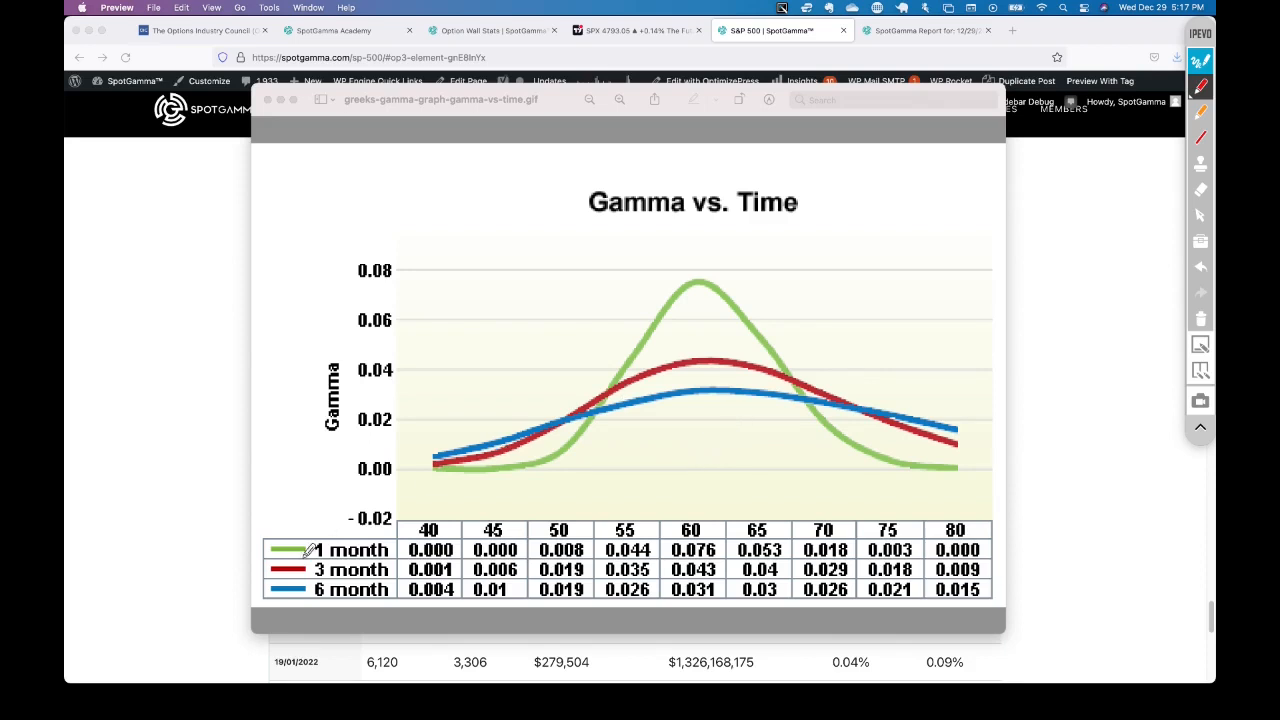
Mark the Gamma vs. Time graph in red, labelling the green 1-month peak with its strike.
{"action": "left_click_drag", "start_coordinate": [345, 520], "coordinate": [335, 610]}
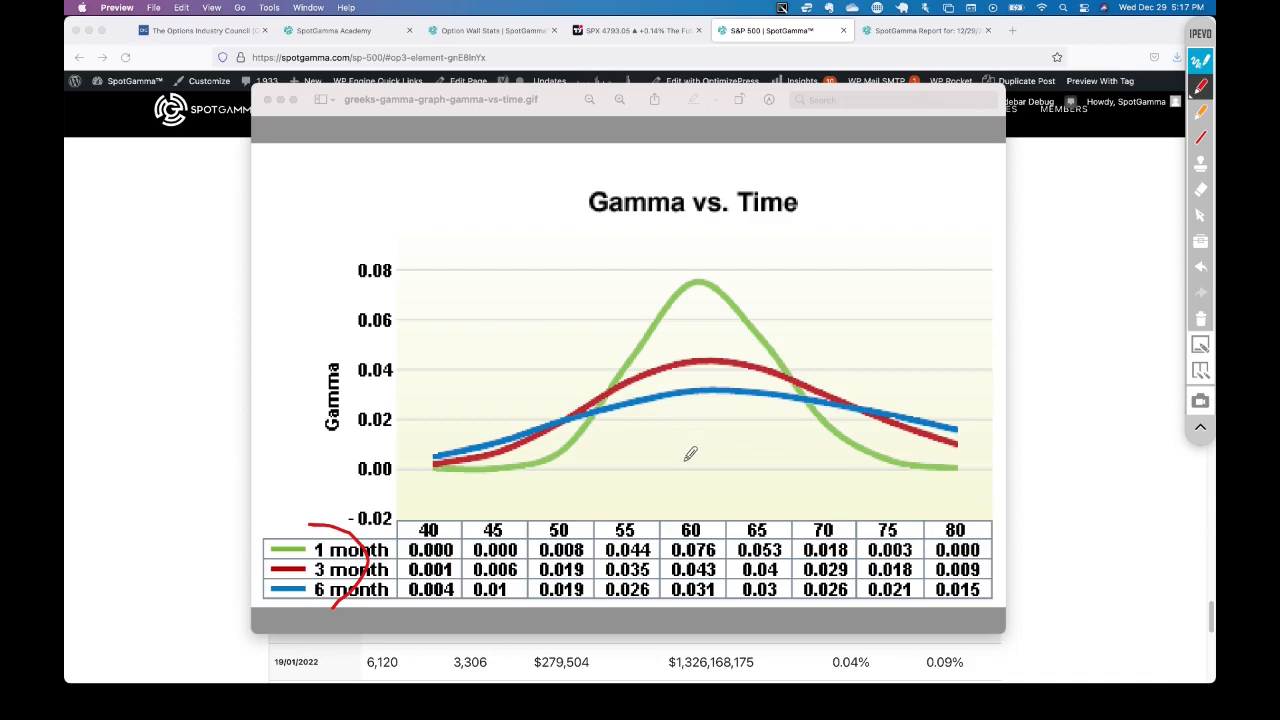
{"action": "mouse_move", "coordinate": [698, 380]}
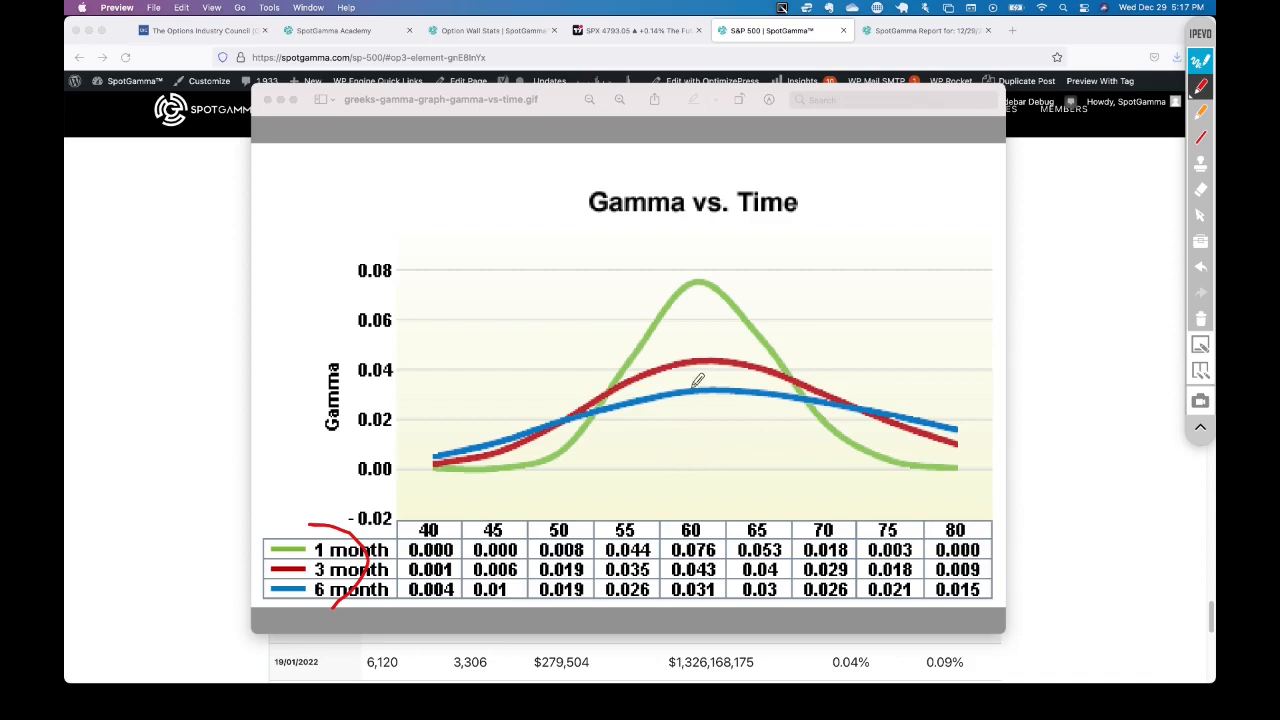
{"action": "mouse_move", "coordinate": [700, 422]}
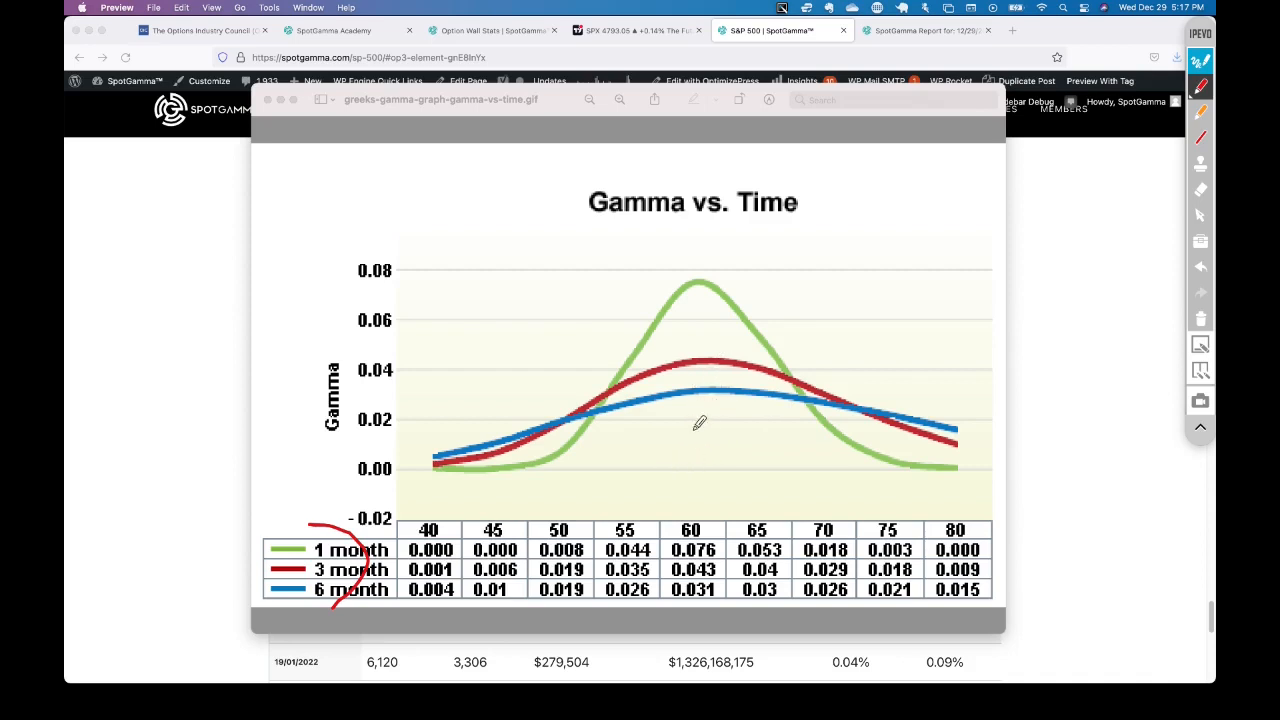
{"action": "mouse_move", "coordinate": [706, 303]}
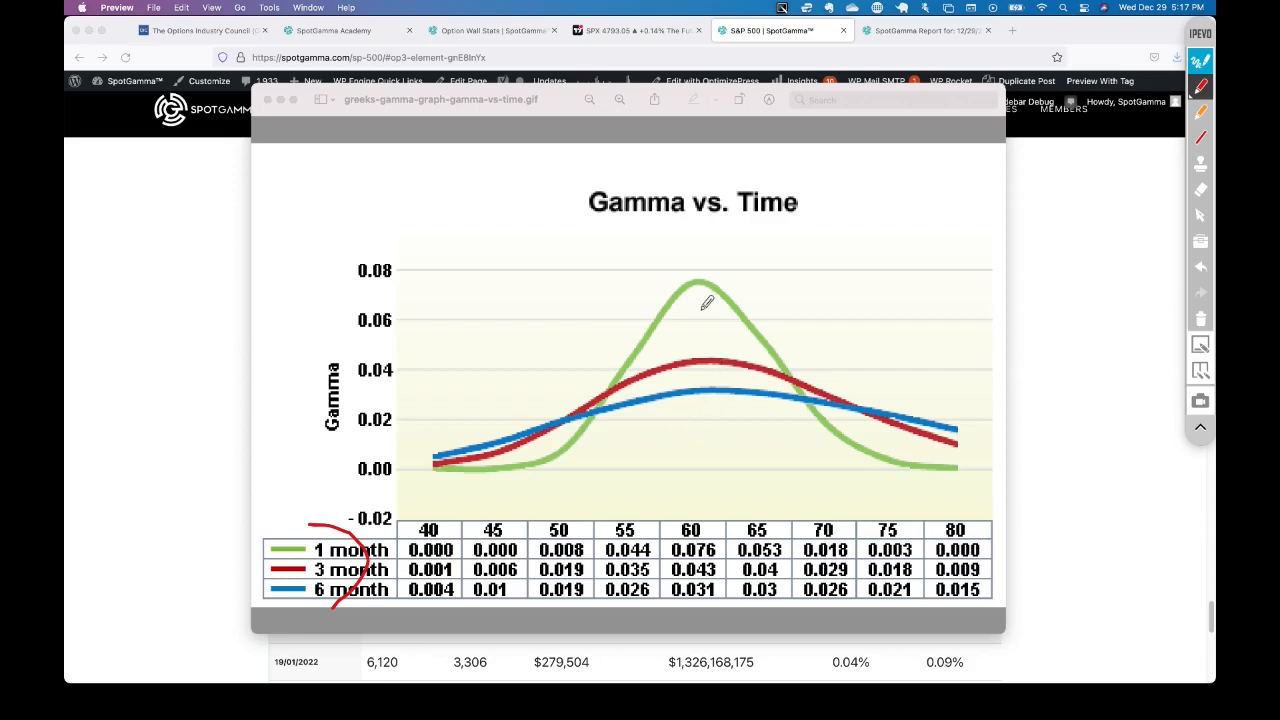
{"action": "mouse_move", "coordinate": [567, 477]}
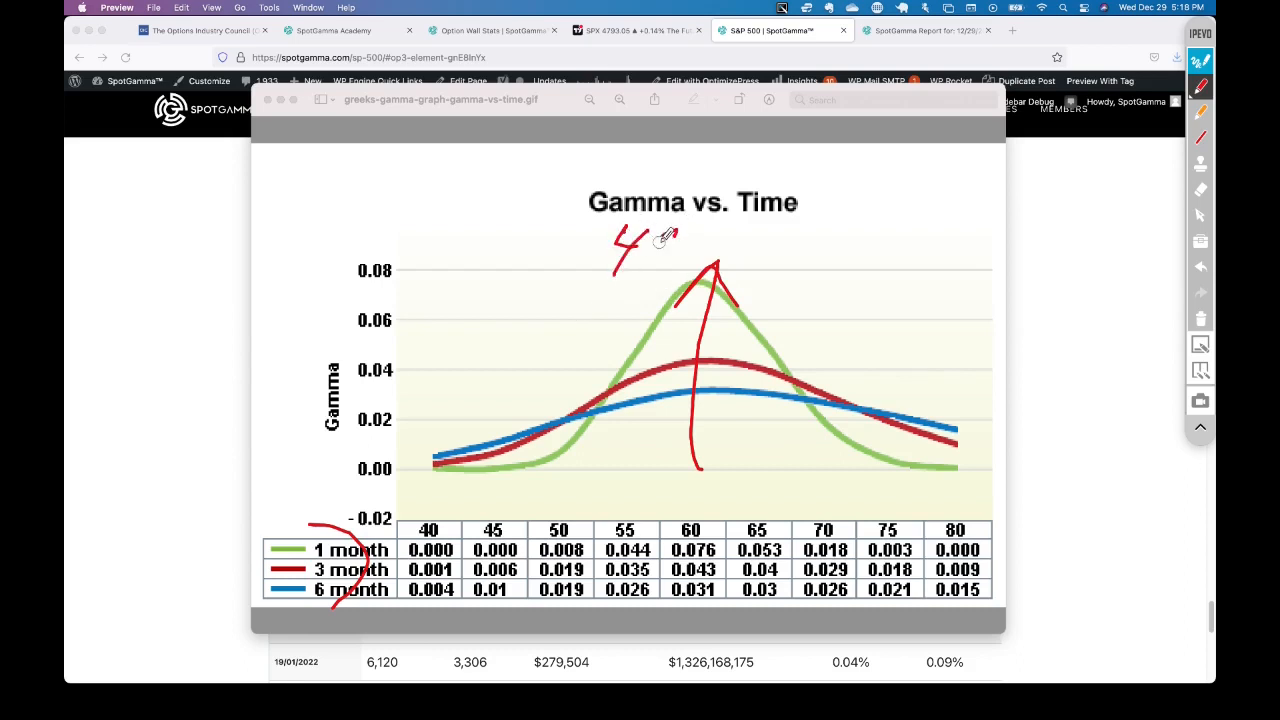
{"action": "left_click_drag", "start_coordinate": [650, 250], "coordinate": [730, 255]}
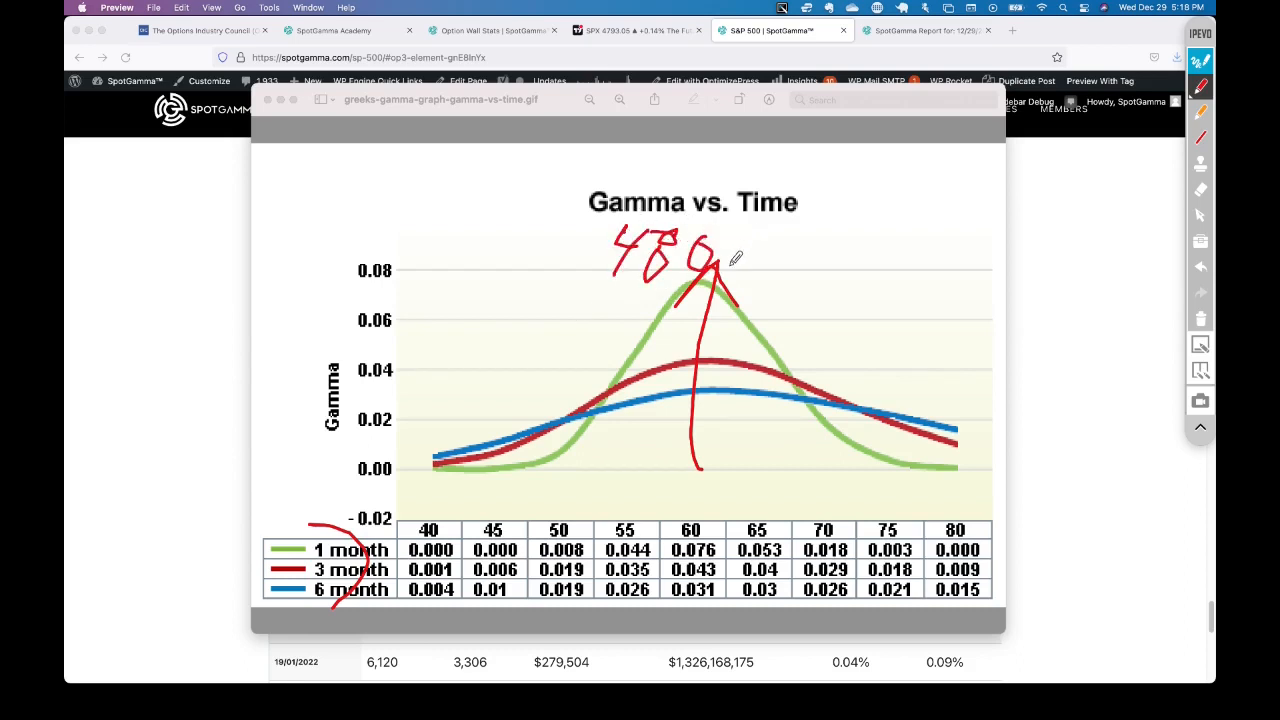
{"action": "mouse_move", "coordinate": [700, 320]}
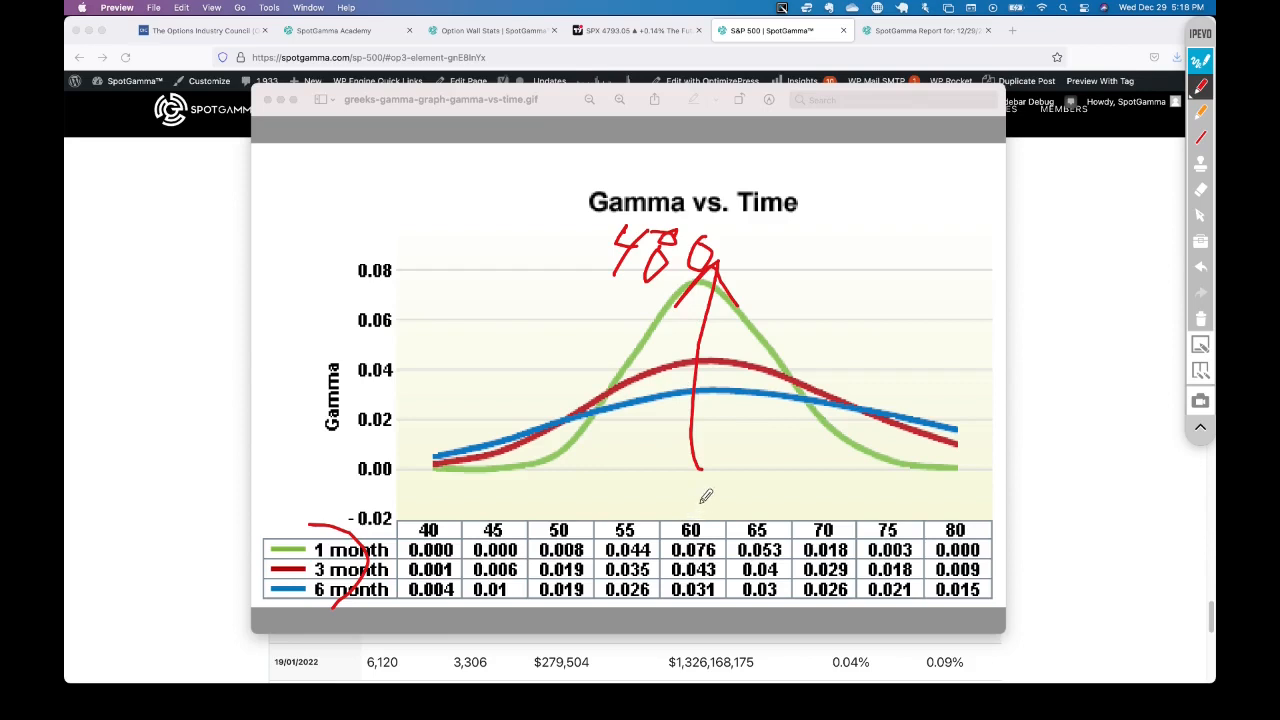
{"action": "mouse_move", "coordinate": [582, 219]}
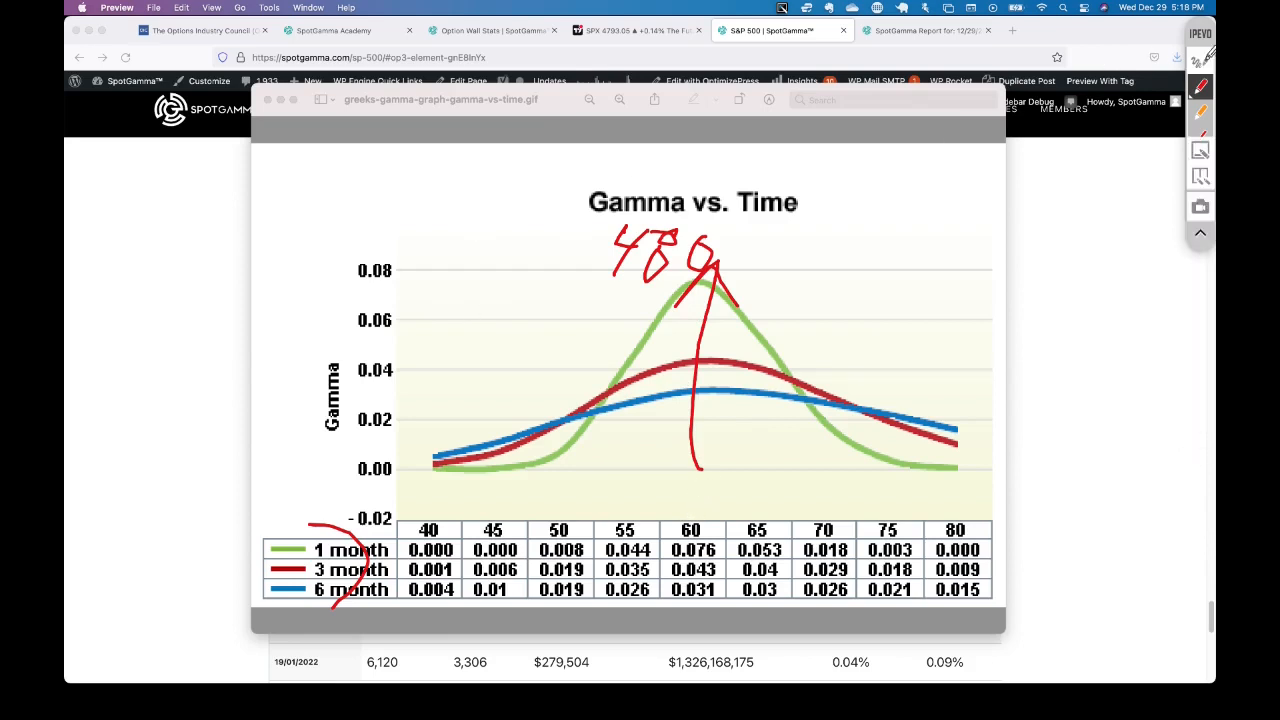
Switch the browser to the TradingView SPX chart tab.
{"action": "left_click", "coordinate": [637, 30]}
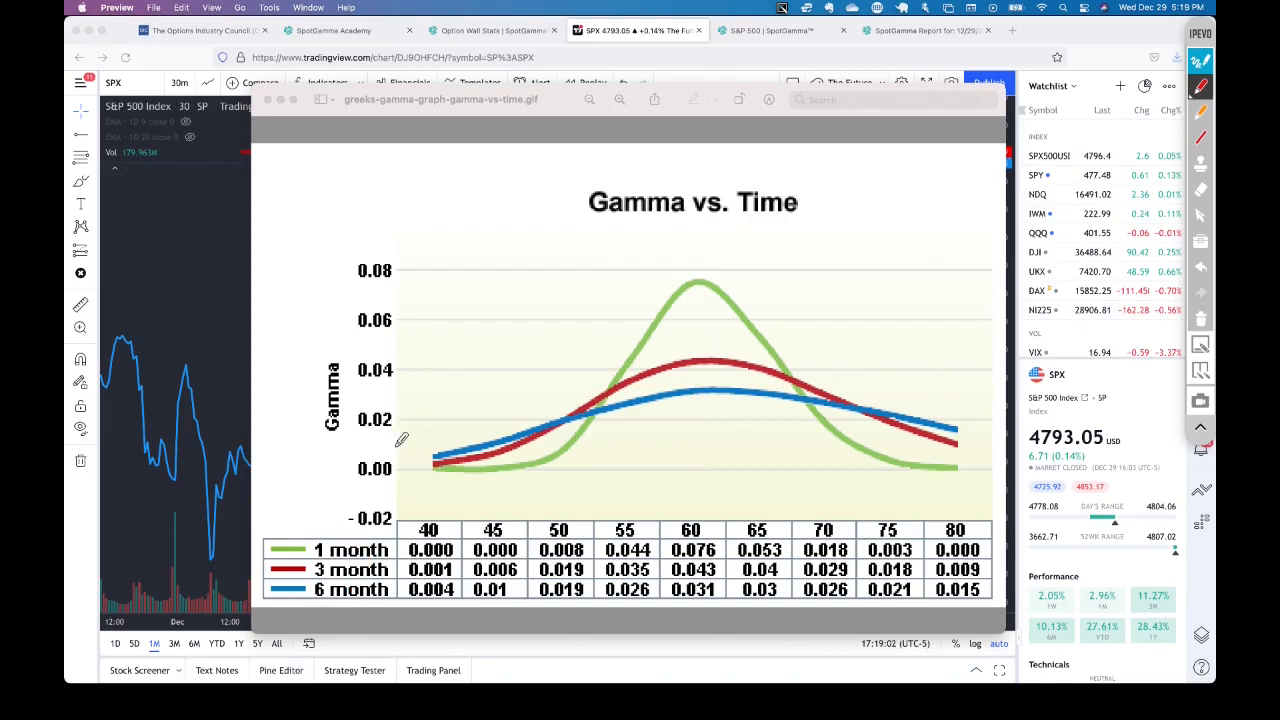
{"action": "mouse_move", "coordinate": [705, 390]}
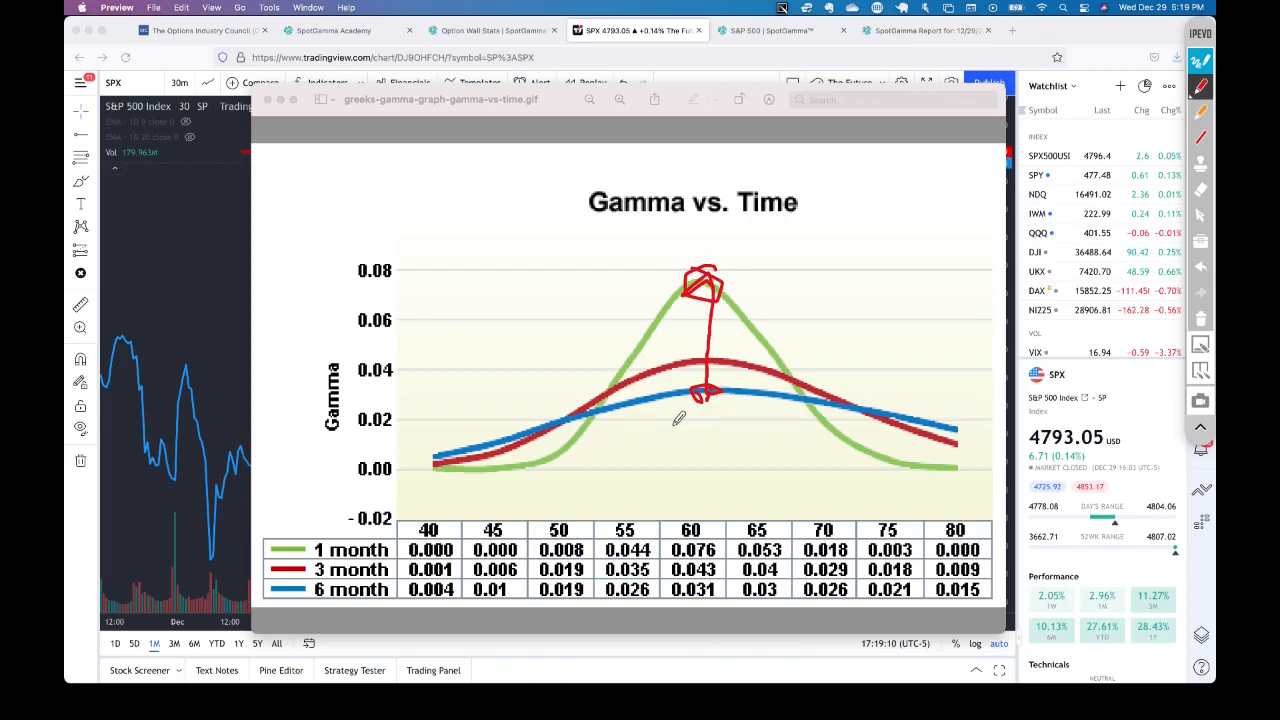
{"action": "mouse_move", "coordinate": [637, 455]}
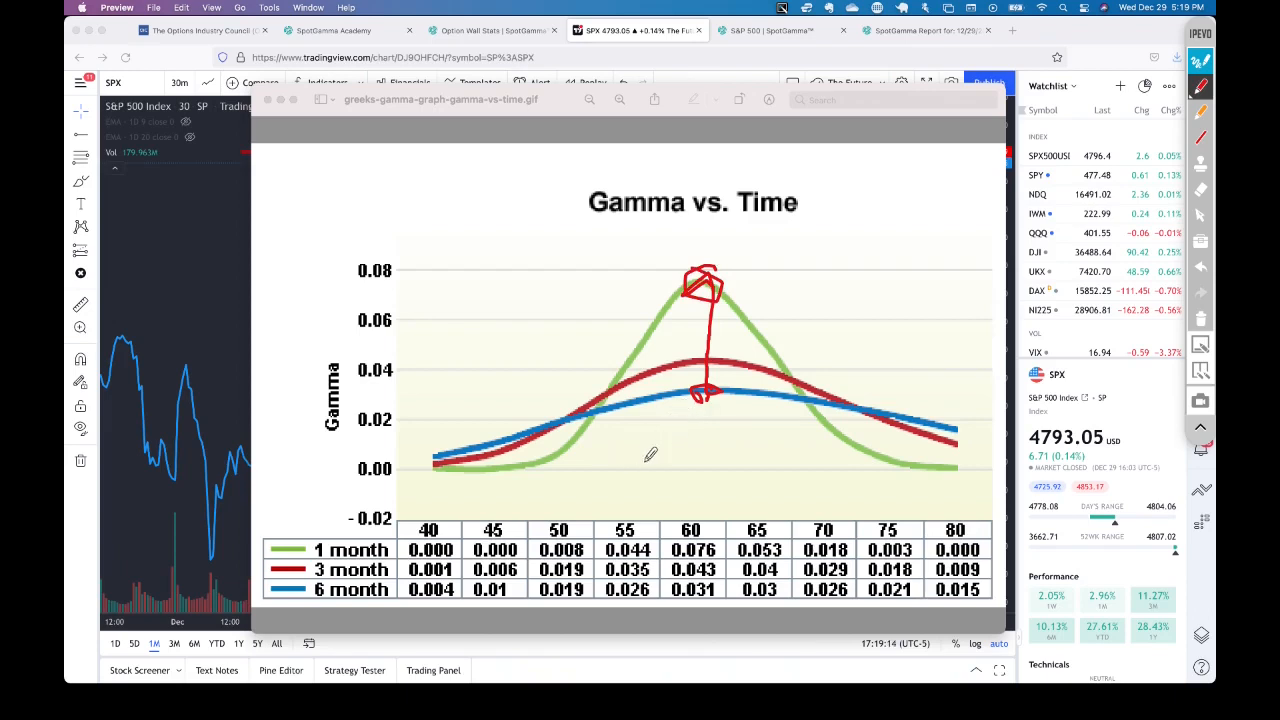
{"action": "mouse_move", "coordinate": [622, 303]}
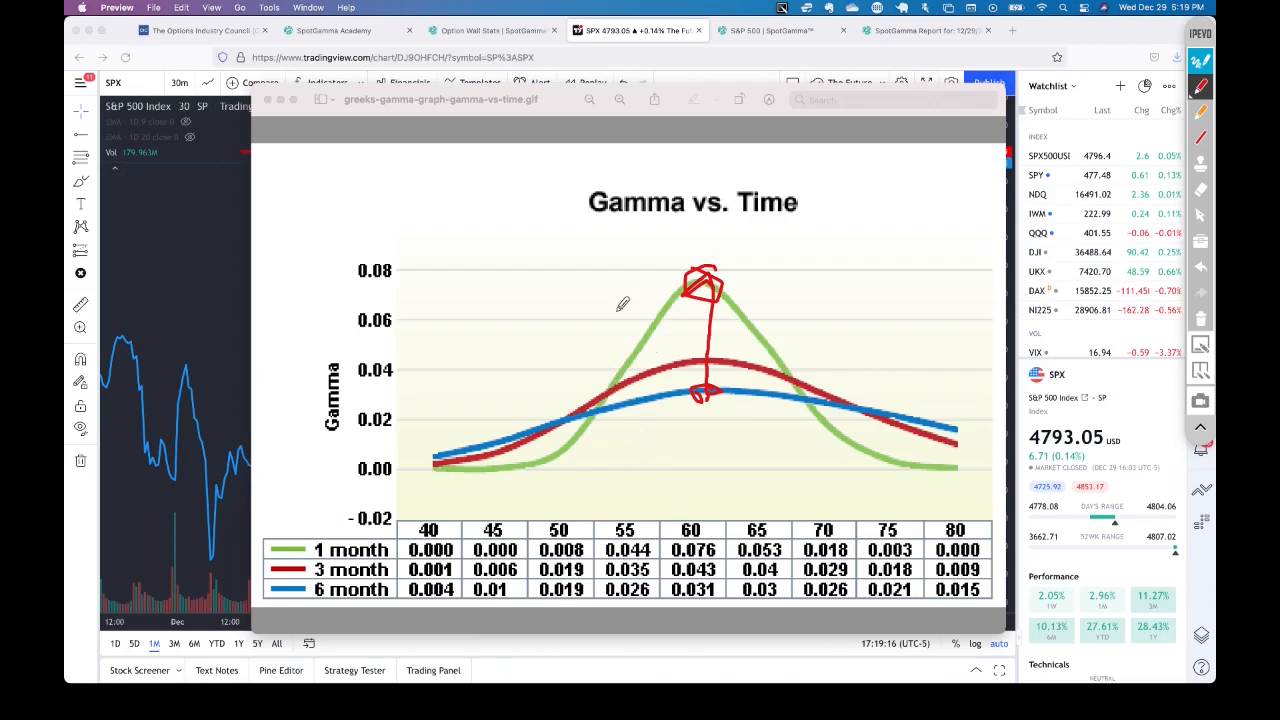
{"action": "mouse_move", "coordinate": [527, 269]}
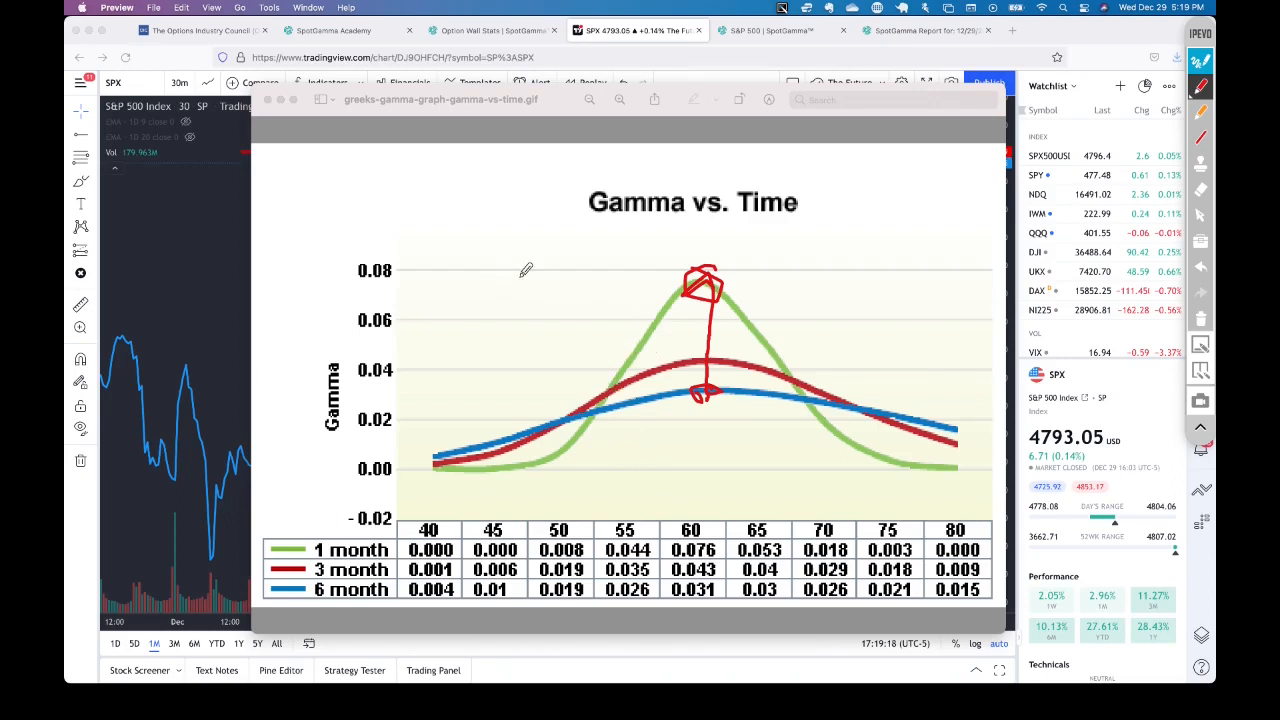
{"action": "mouse_move", "coordinate": [568, 318]}
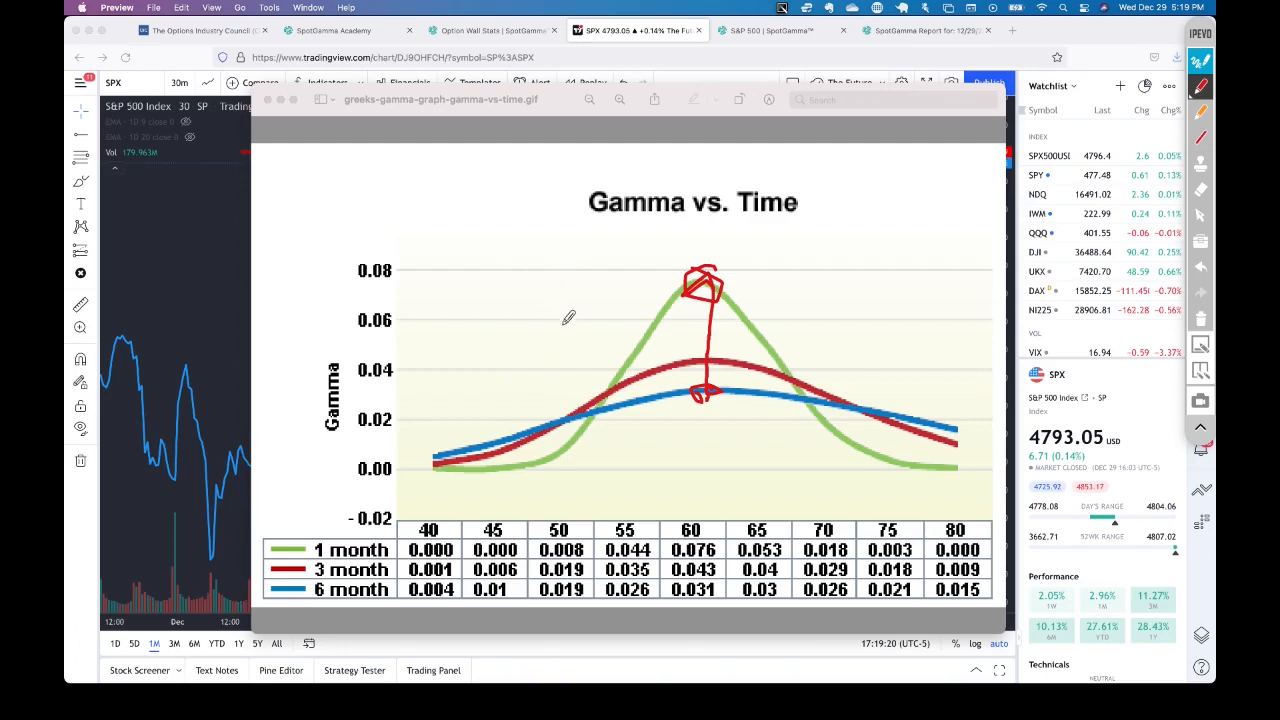
{"action": "mouse_move", "coordinate": [884, 324]}
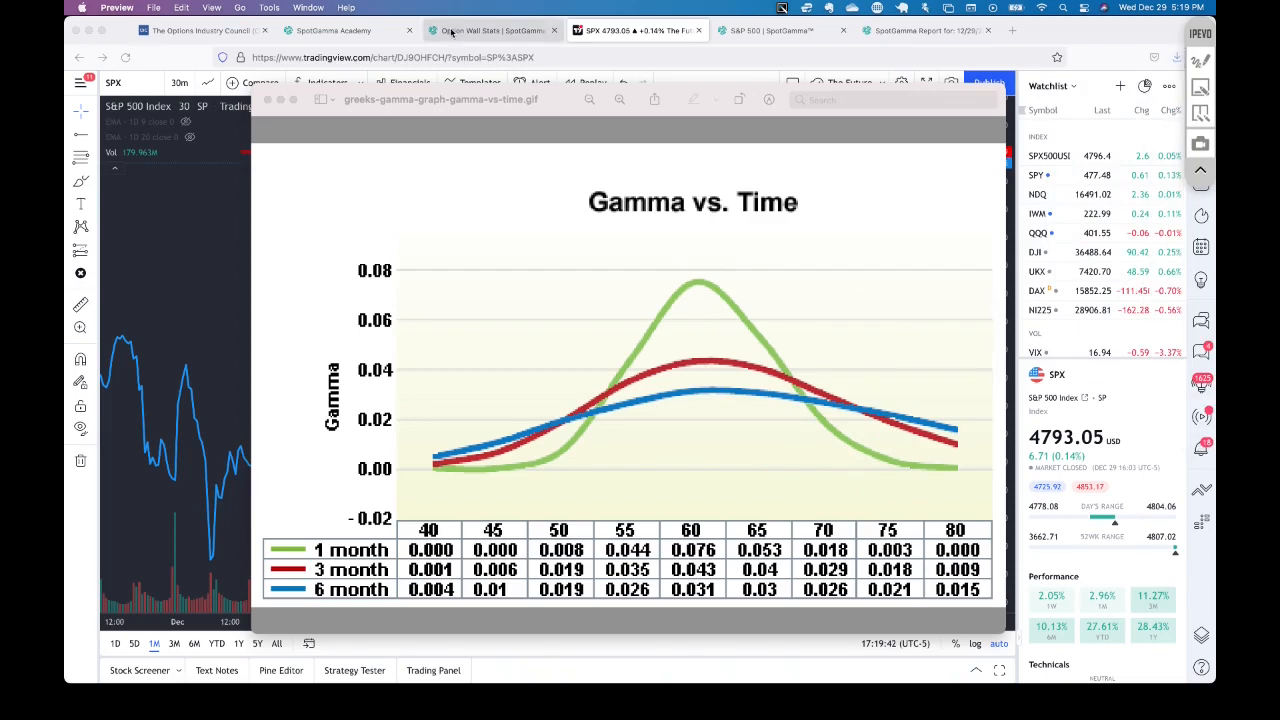
Open SpotGamma Academy and scroll to the Junior Trader, Senior Trader, Portfolio Manager courses.
{"action": "left_click", "coordinate": [335, 30]}
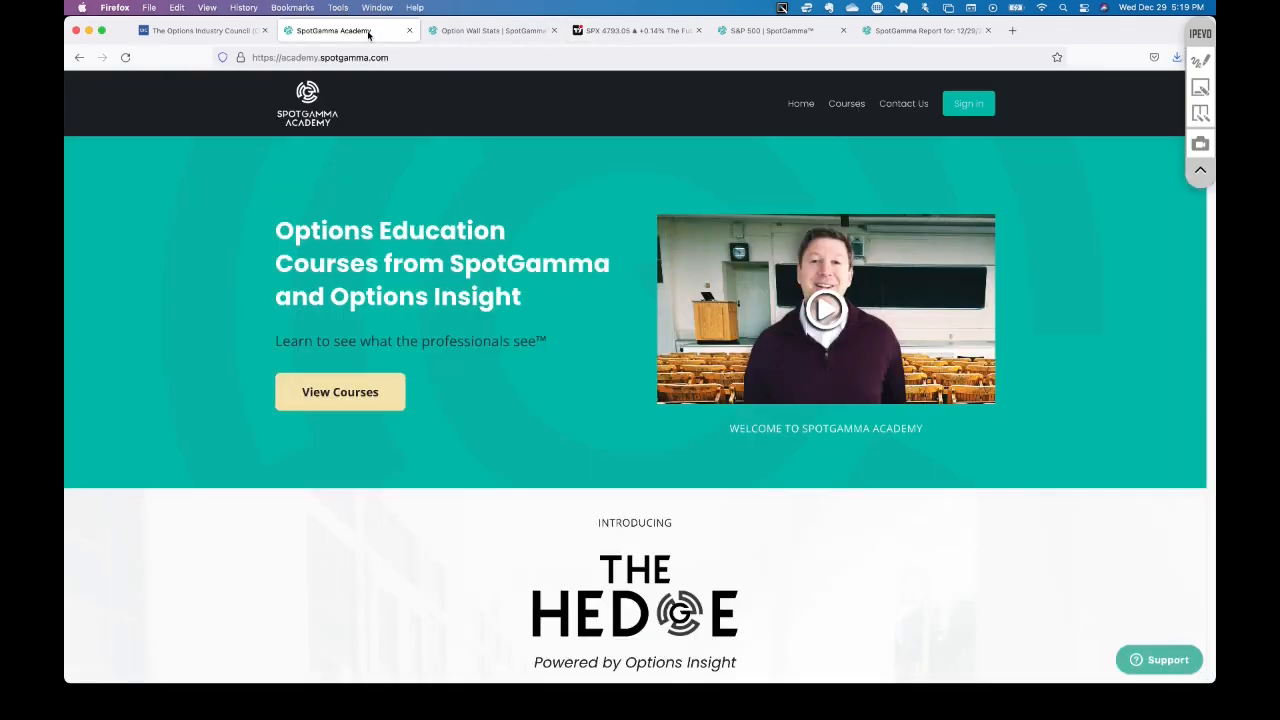
{"action": "mouse_move", "coordinate": [520, 418]}
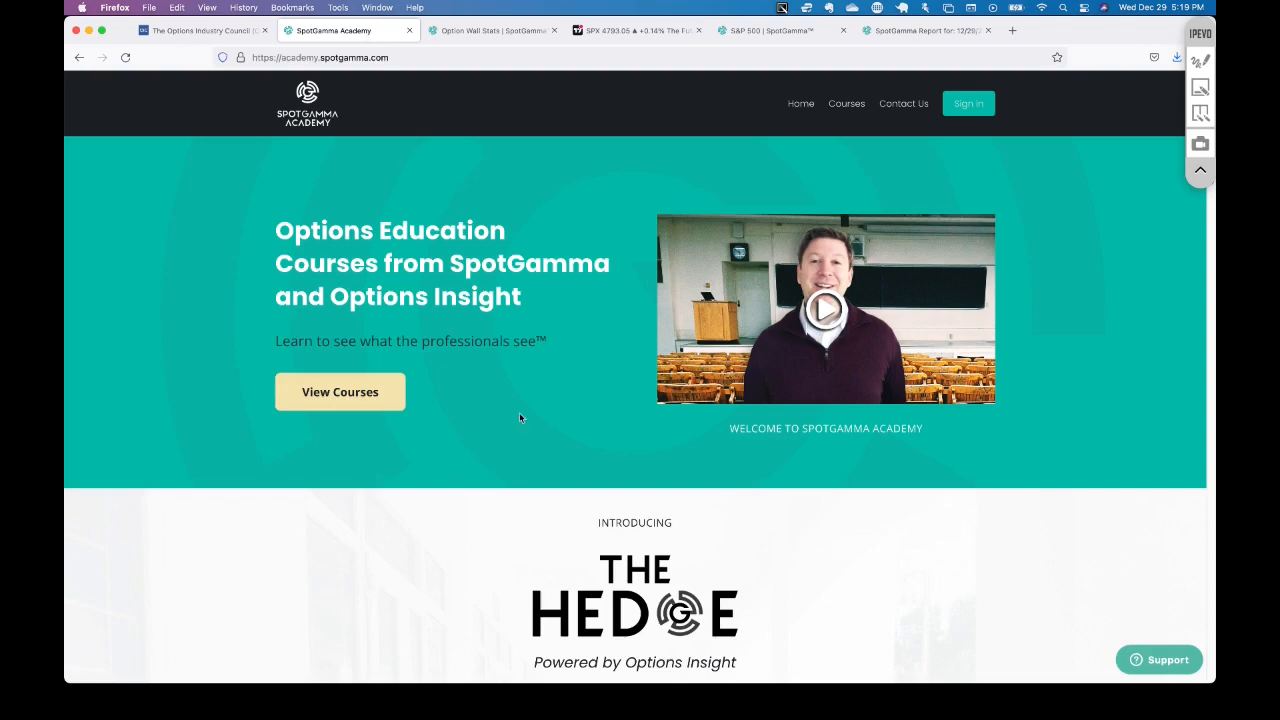
{"action": "scroll", "scroll_direction": "down", "scroll_amount": 3}
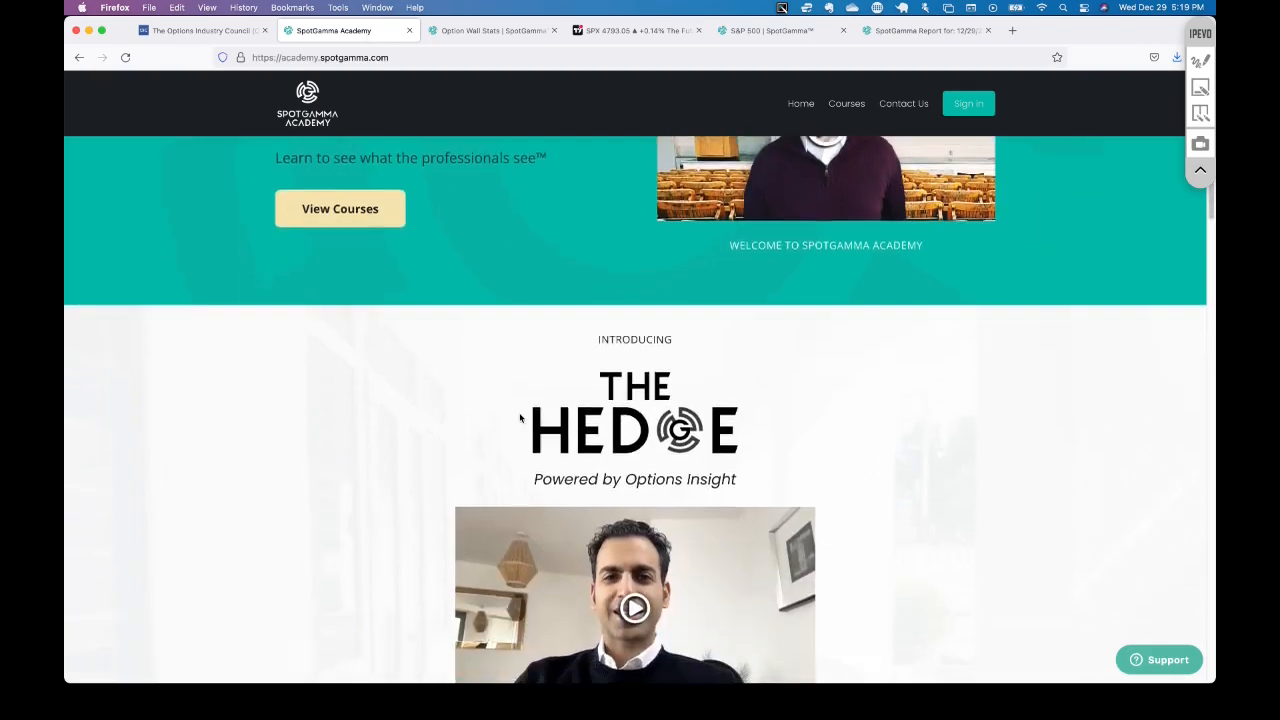
{"action": "scroll", "scroll_direction": "down", "scroll_amount": 3}
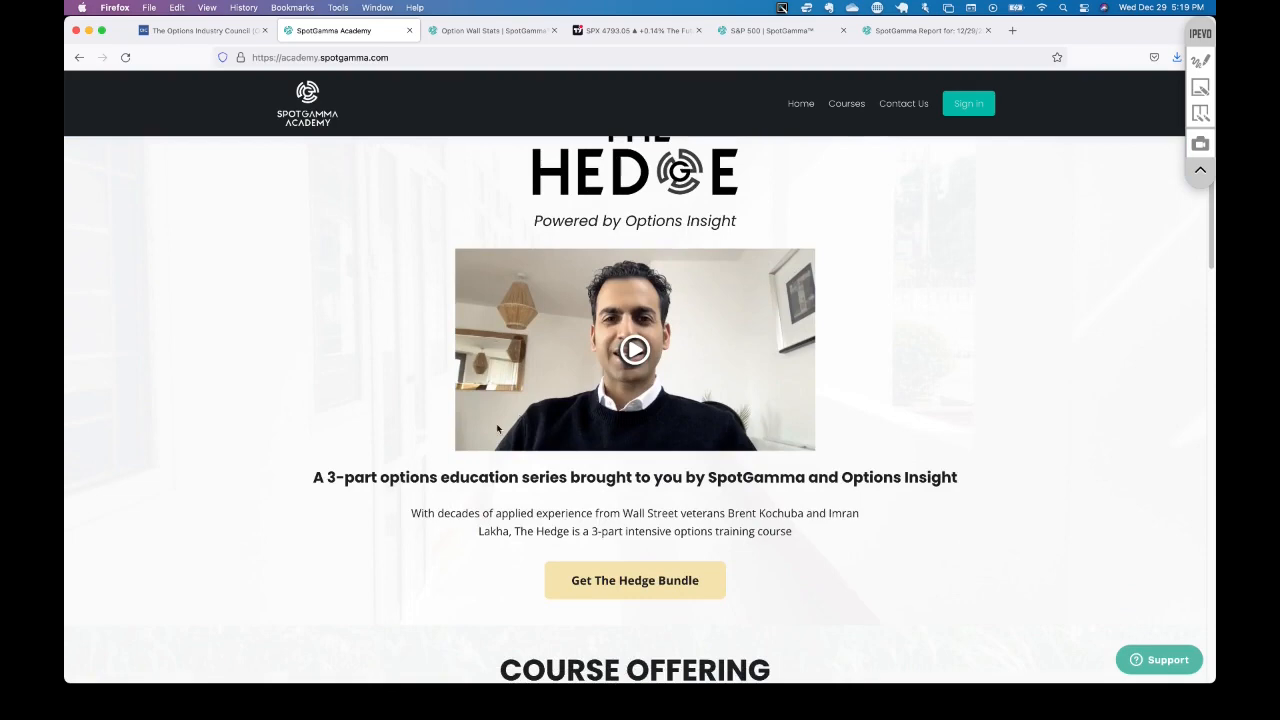
{"action": "scroll", "scroll_direction": "down", "scroll_amount": 3}
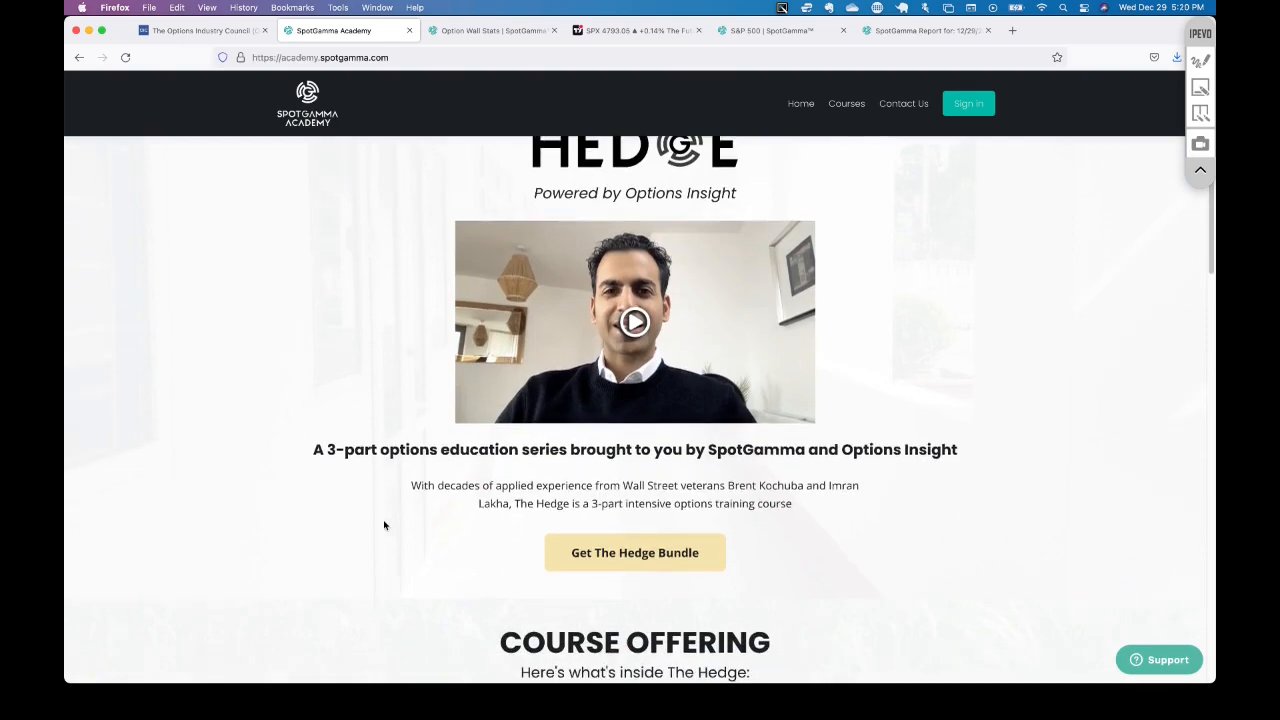
{"action": "scroll", "scroll_direction": "down", "scroll_amount": 3}
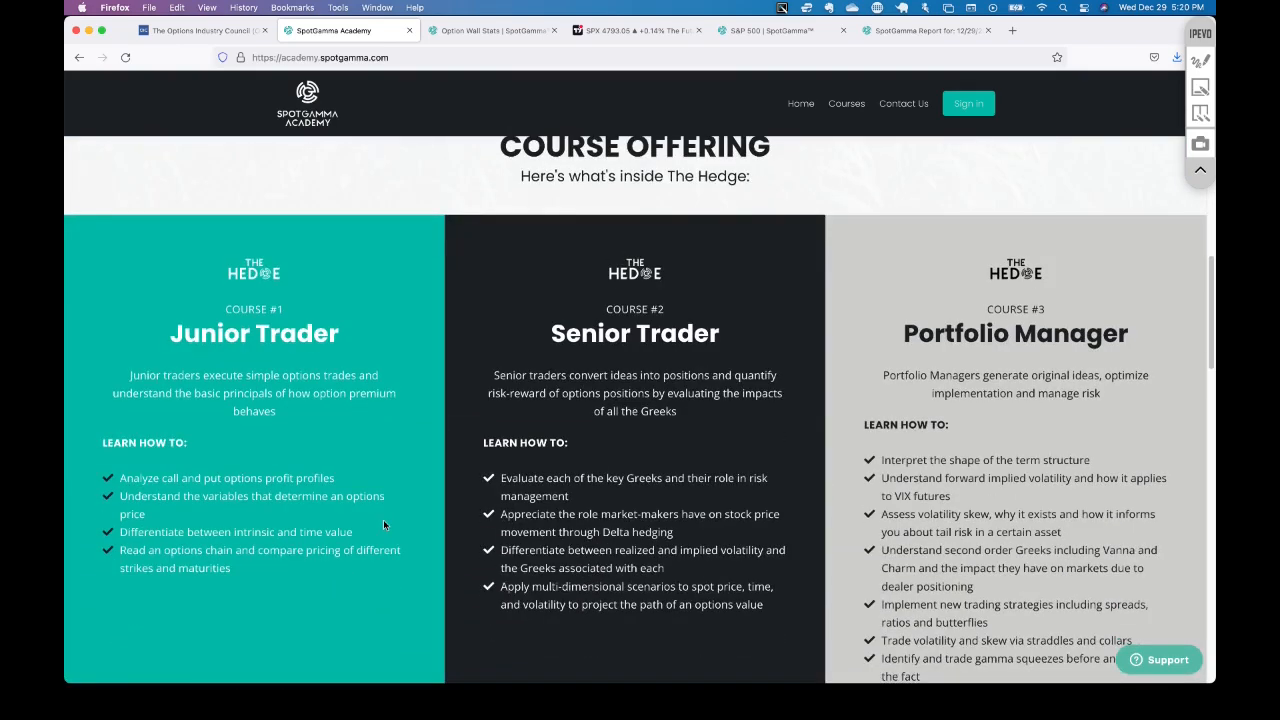
Open Option Wall Stats and scroll past the breach table to the Put Wall distance chart.
{"action": "left_click", "coordinate": [490, 30]}
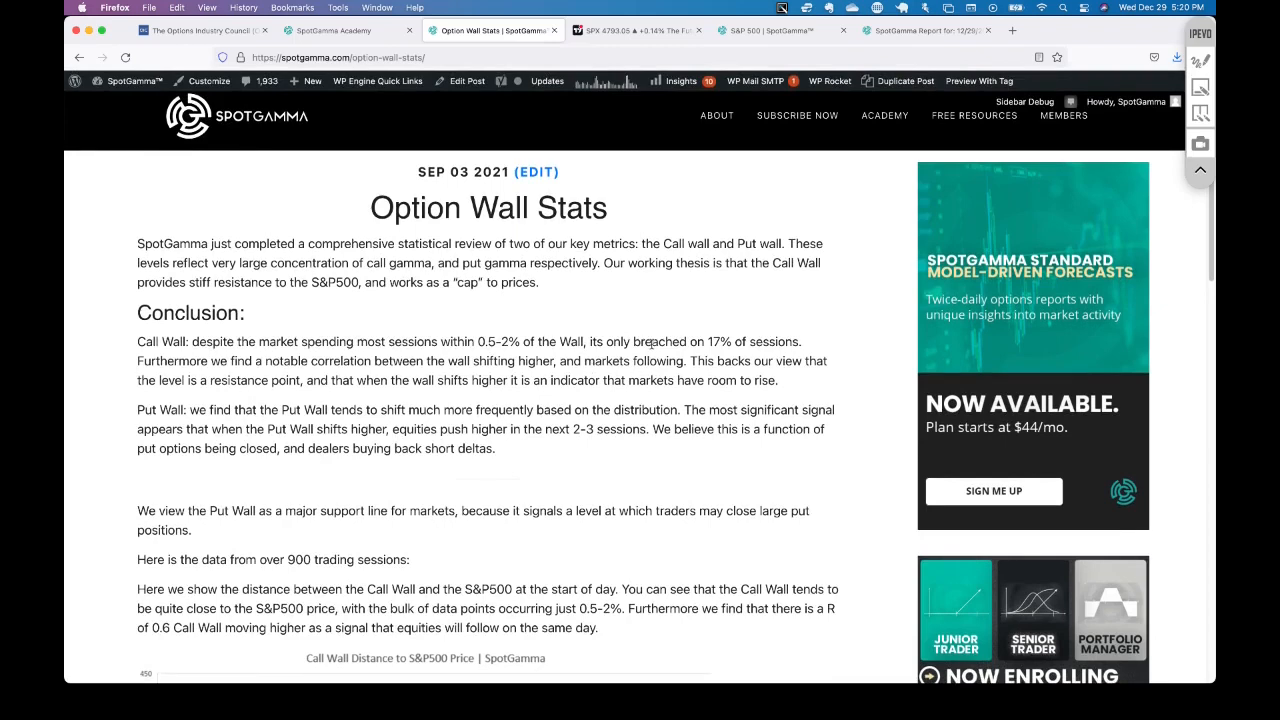
{"action": "scroll", "scroll_direction": "down", "scroll_amount": 3}
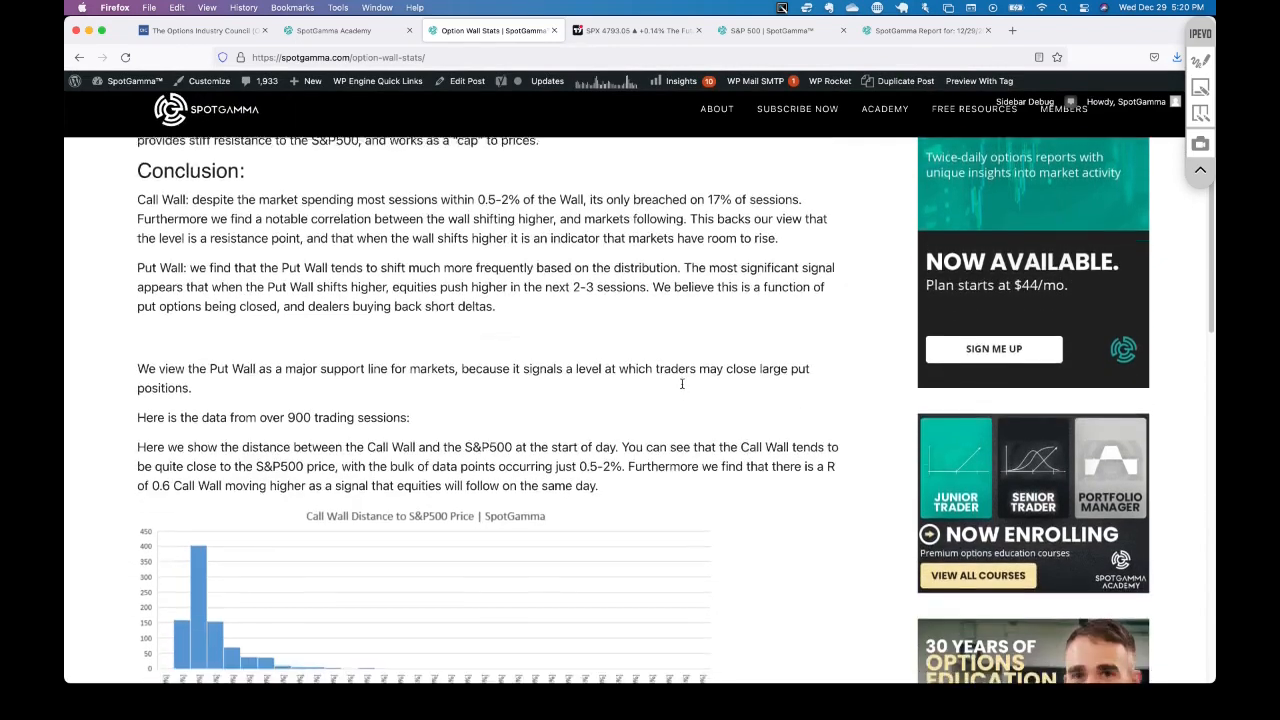
{"action": "scroll", "scroll_direction": "down", "scroll_amount": 3}
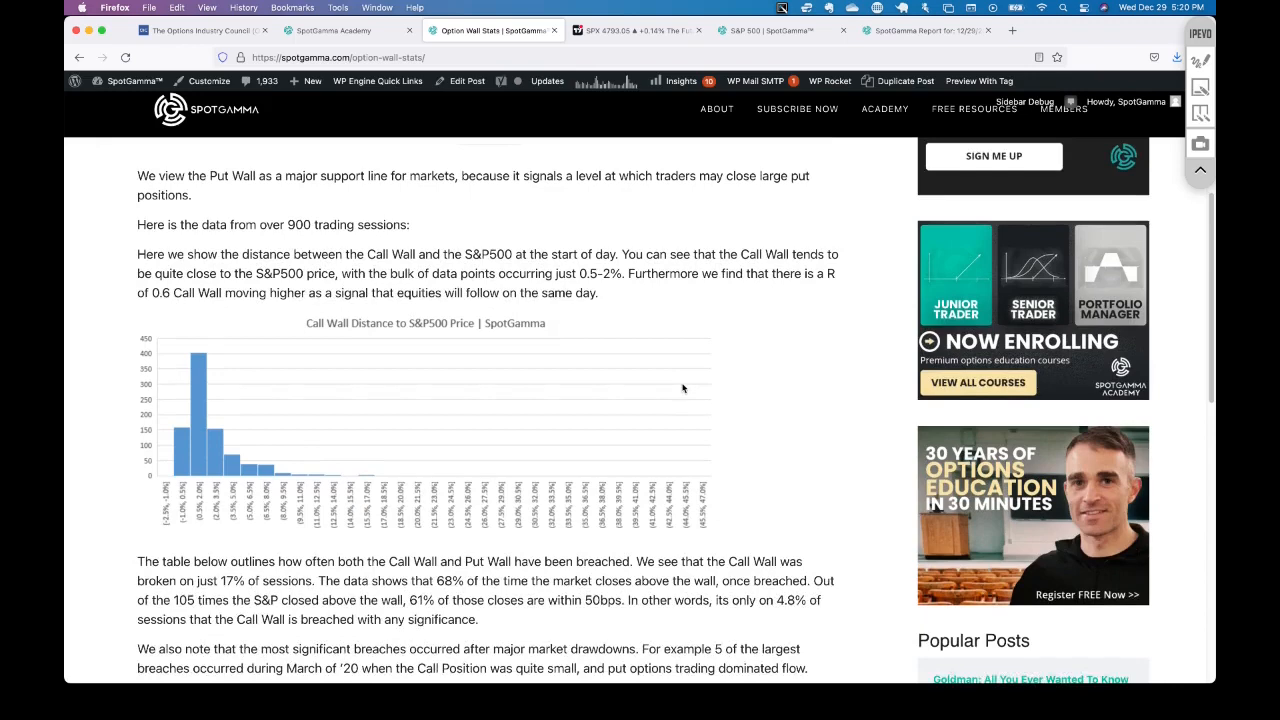
{"action": "scroll", "scroll_direction": "down", "scroll_amount": 3}
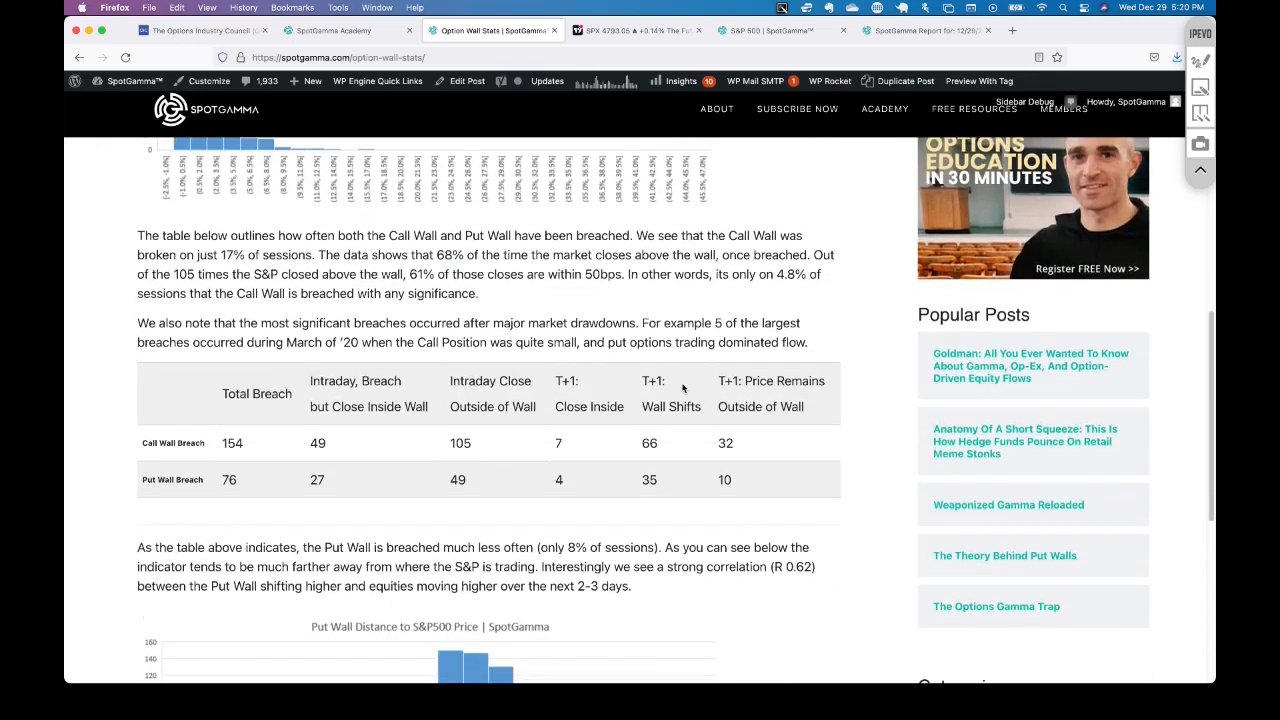
{"action": "scroll", "scroll_direction": "down", "scroll_amount": 3}
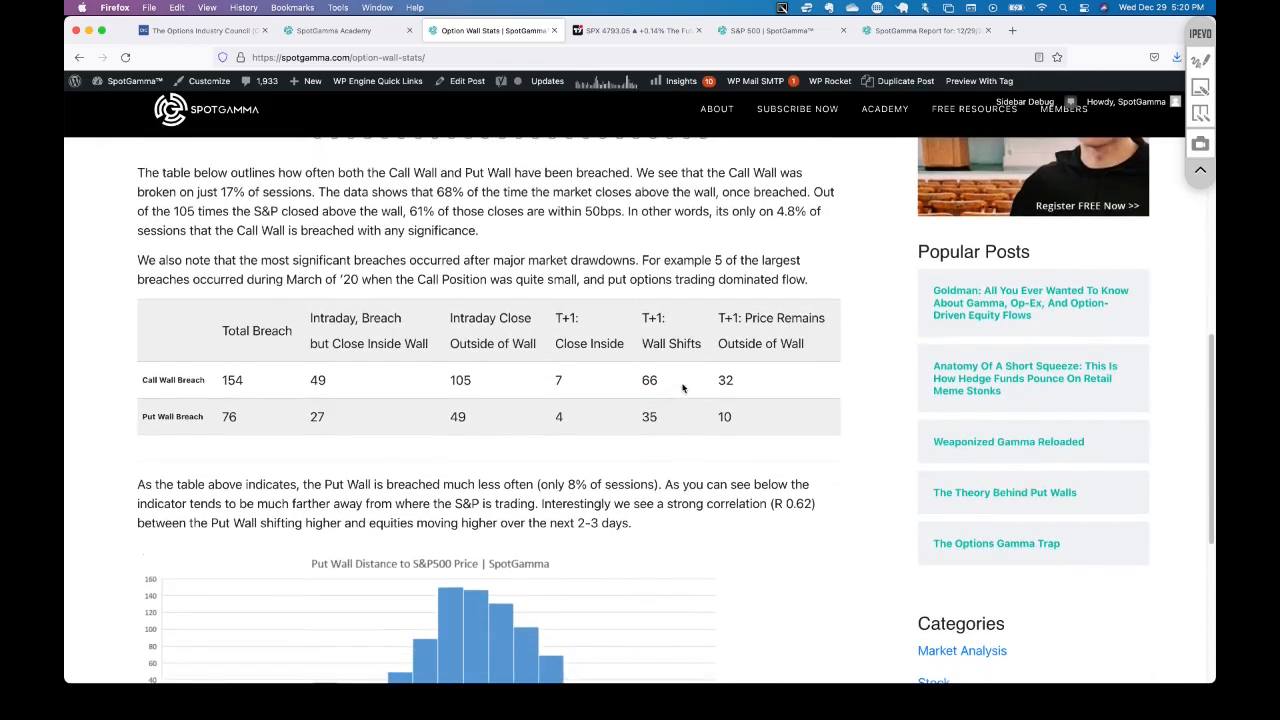
{"action": "scroll", "scroll_direction": "down", "scroll_amount": 3}
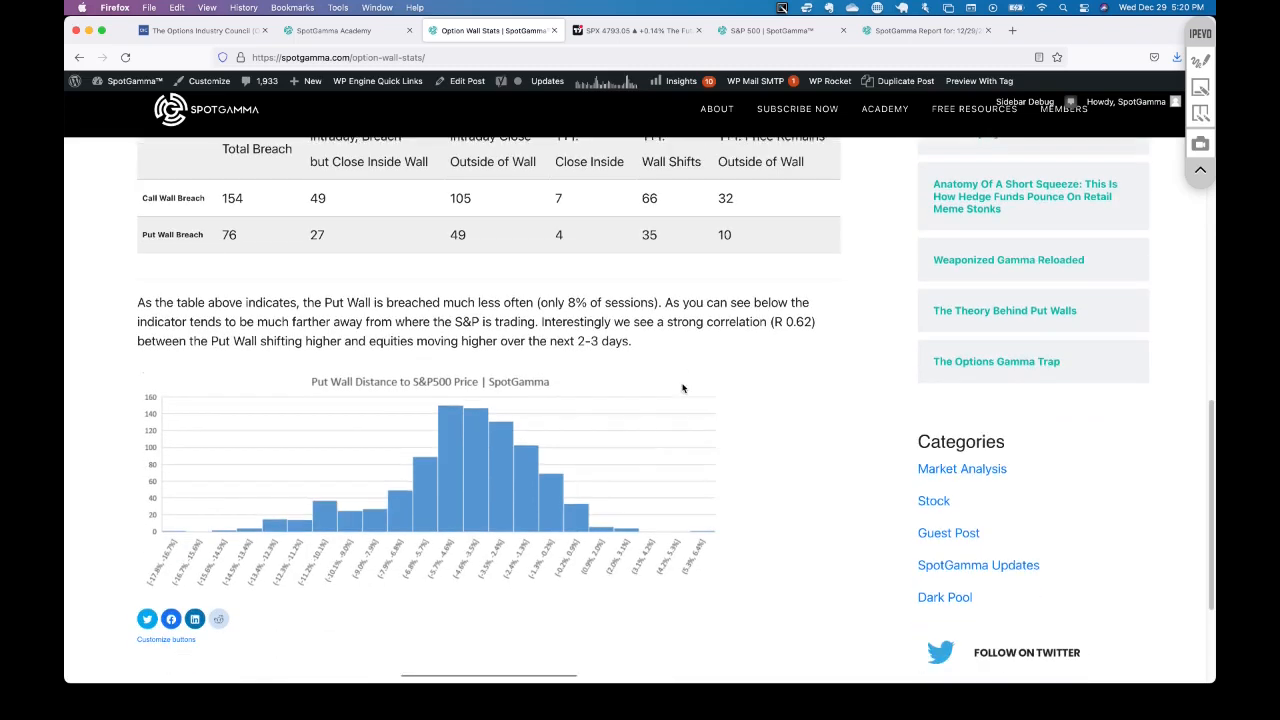